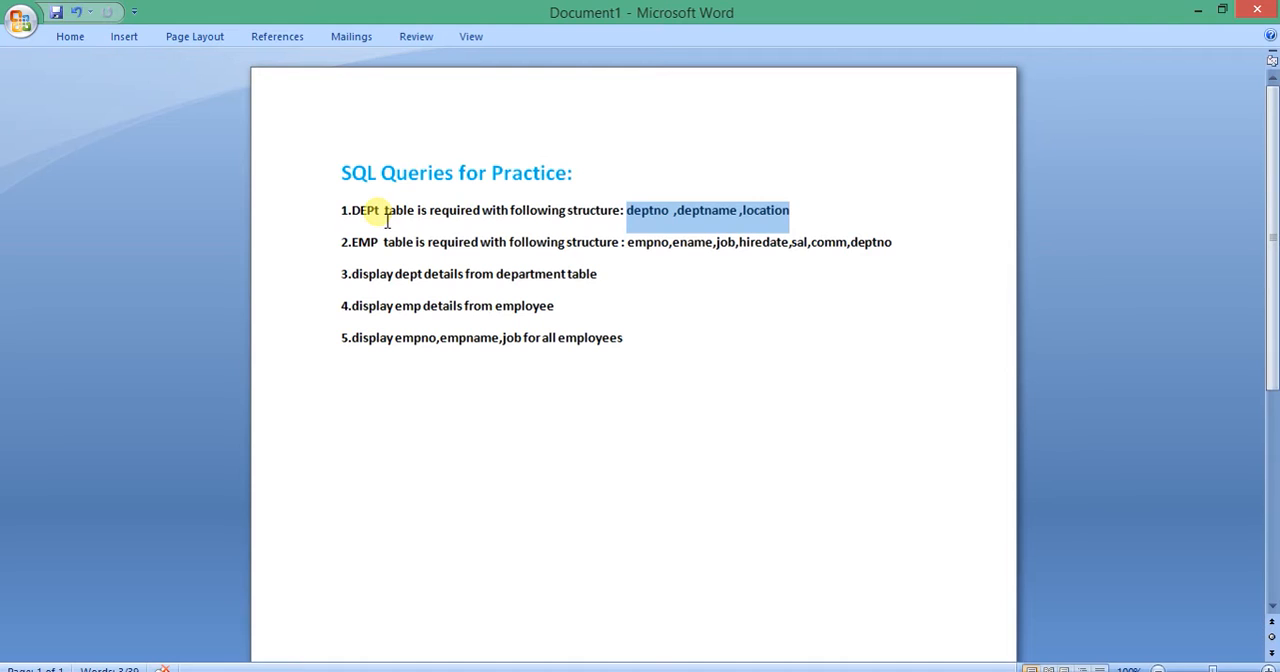
Clear the highlight on the DEPT column names in the Word practice document.
{"action": "left_click", "coordinate": [376, 210]}
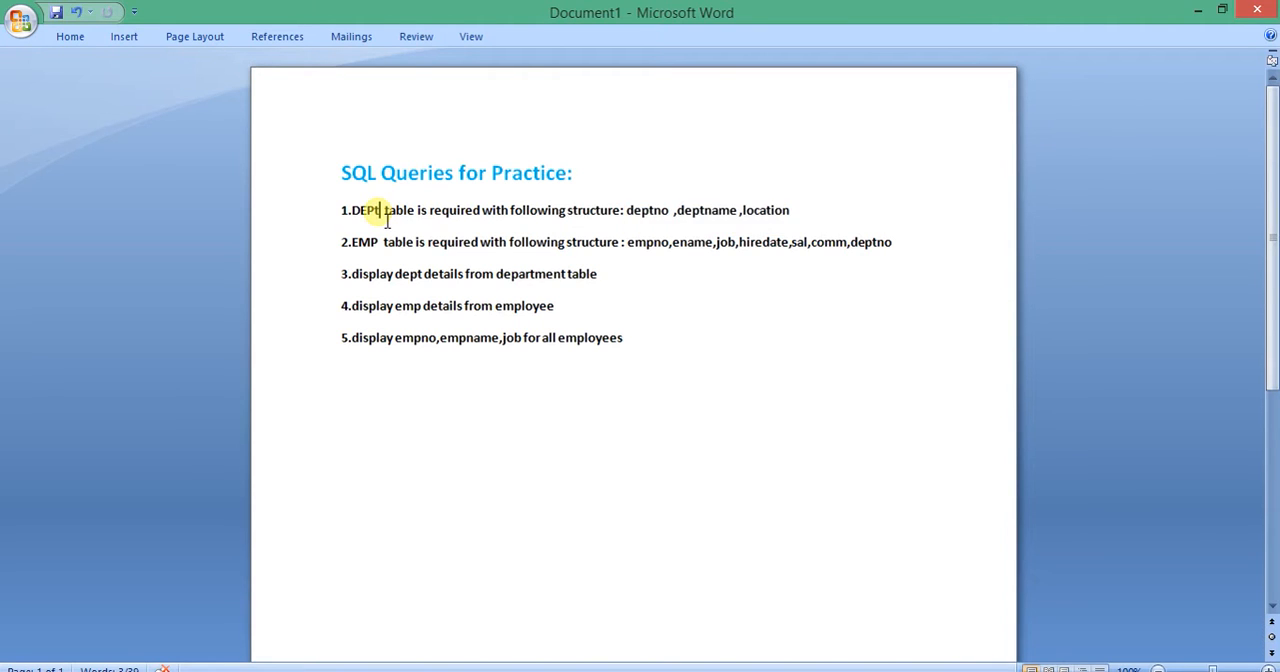
{"action": "double_click", "coordinate": [364, 210]}
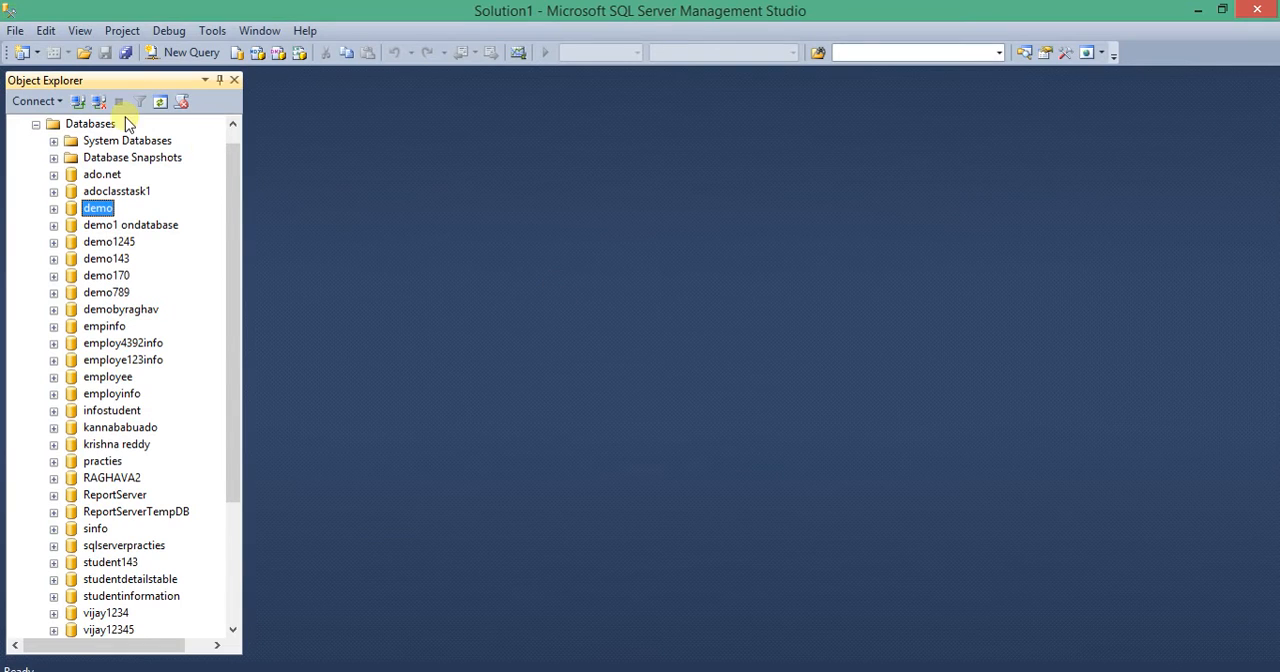
Refresh the demo database and start a new query window against it.
{"action": "left_click", "coordinate": [96, 208]}
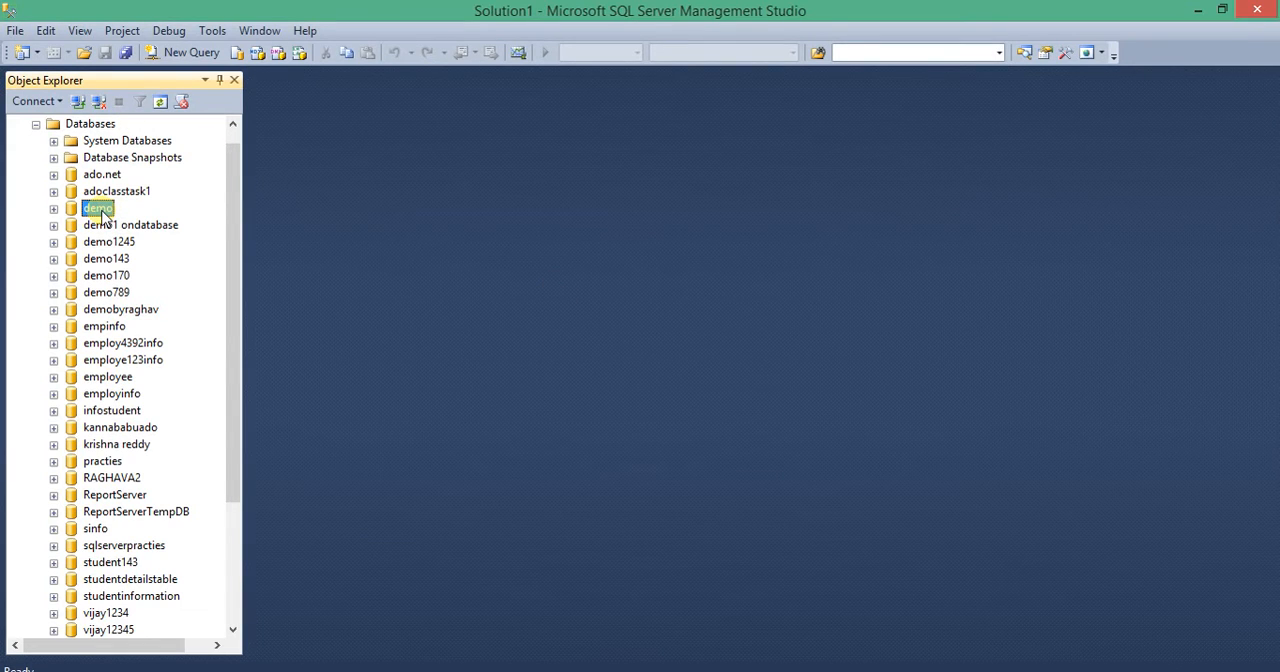
{"action": "right_click", "coordinate": [98, 208]}
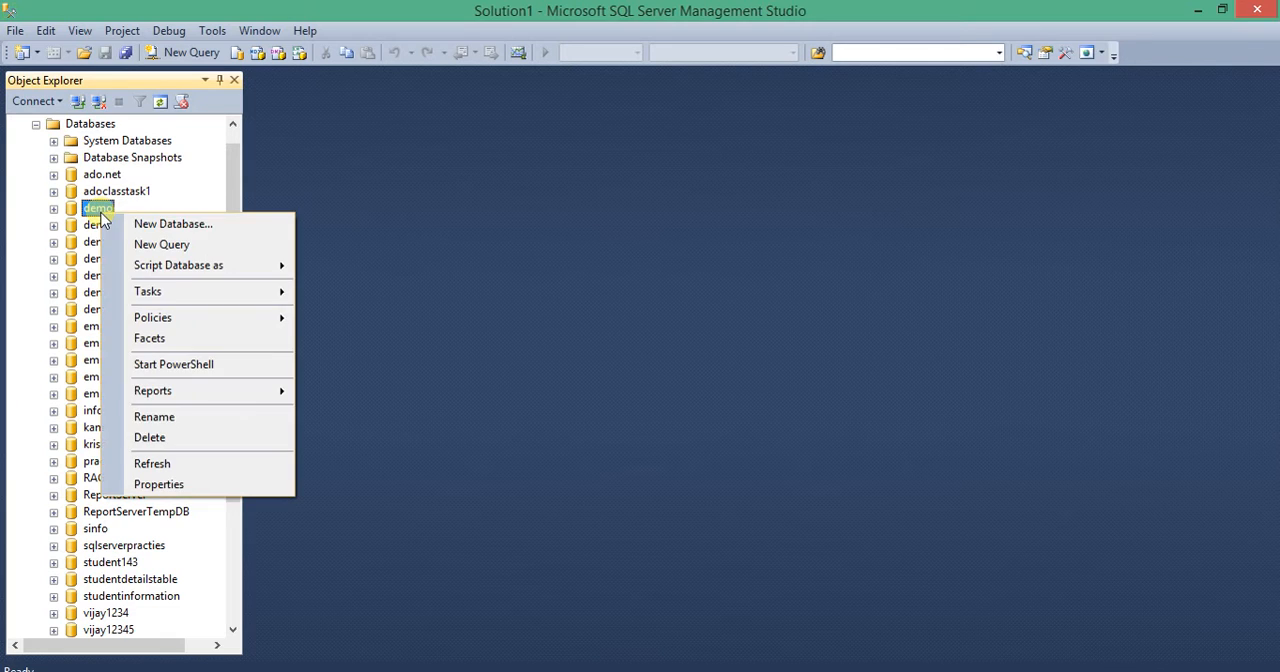
{"action": "mouse_move", "coordinate": [152, 464]}
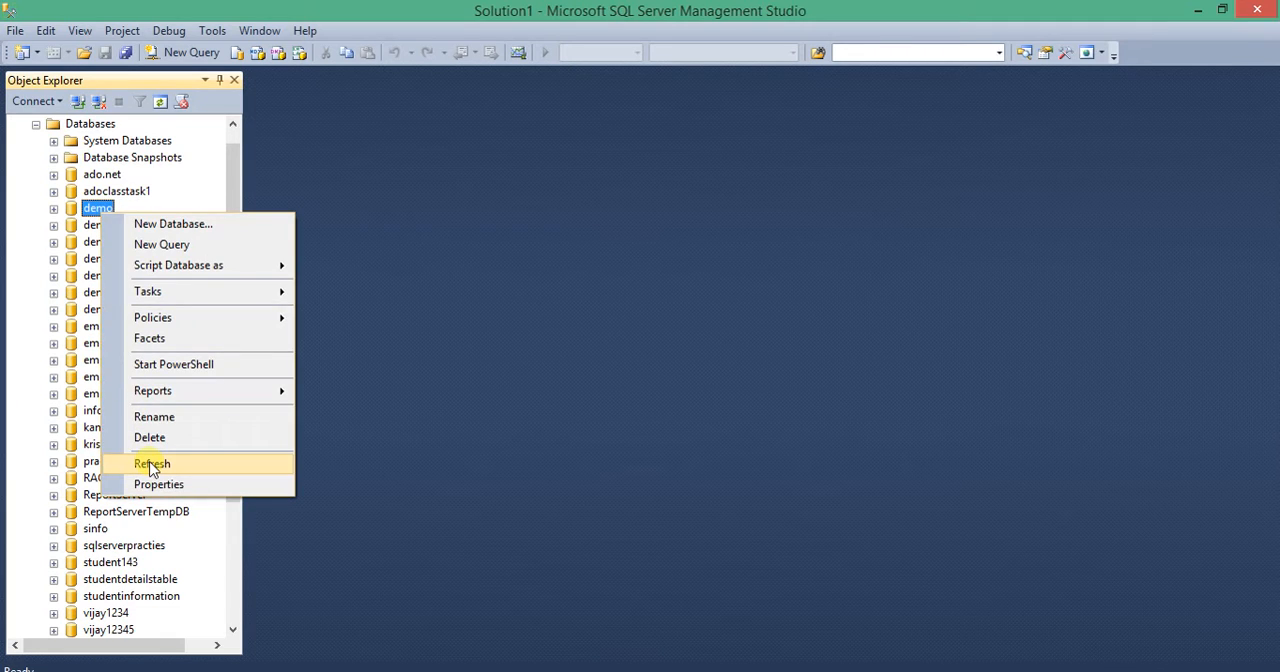
{"action": "left_click", "coordinate": [152, 464]}
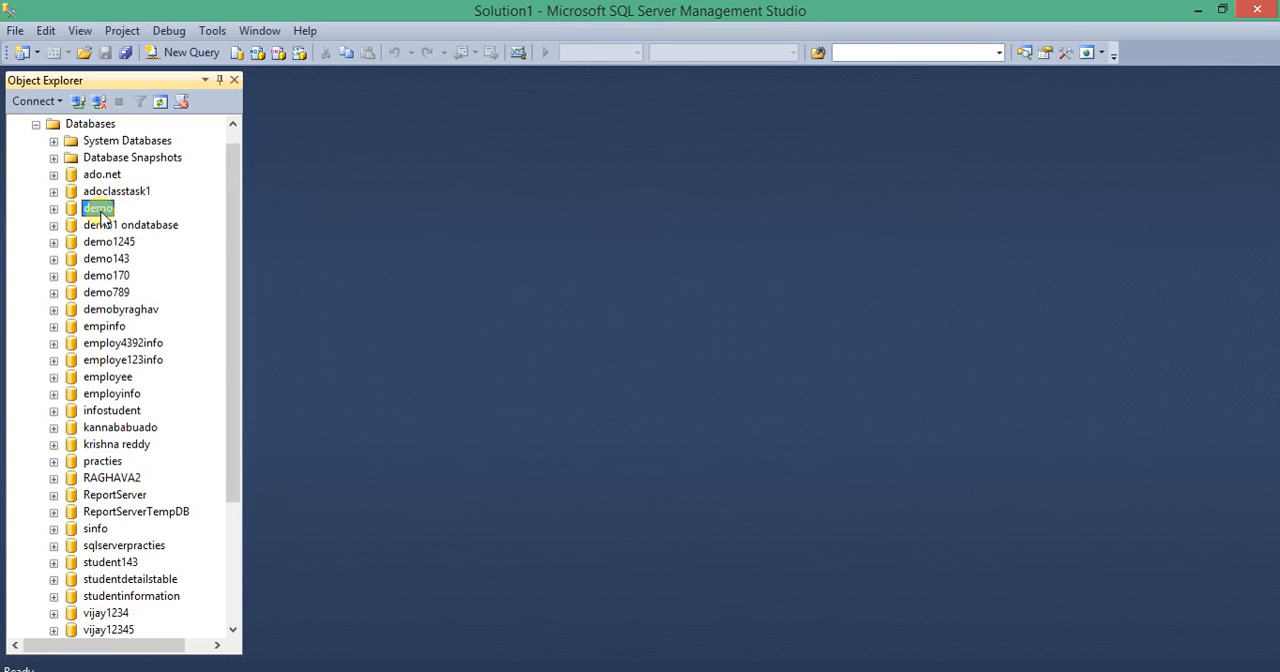
{"action": "right_click", "coordinate": [98, 208]}
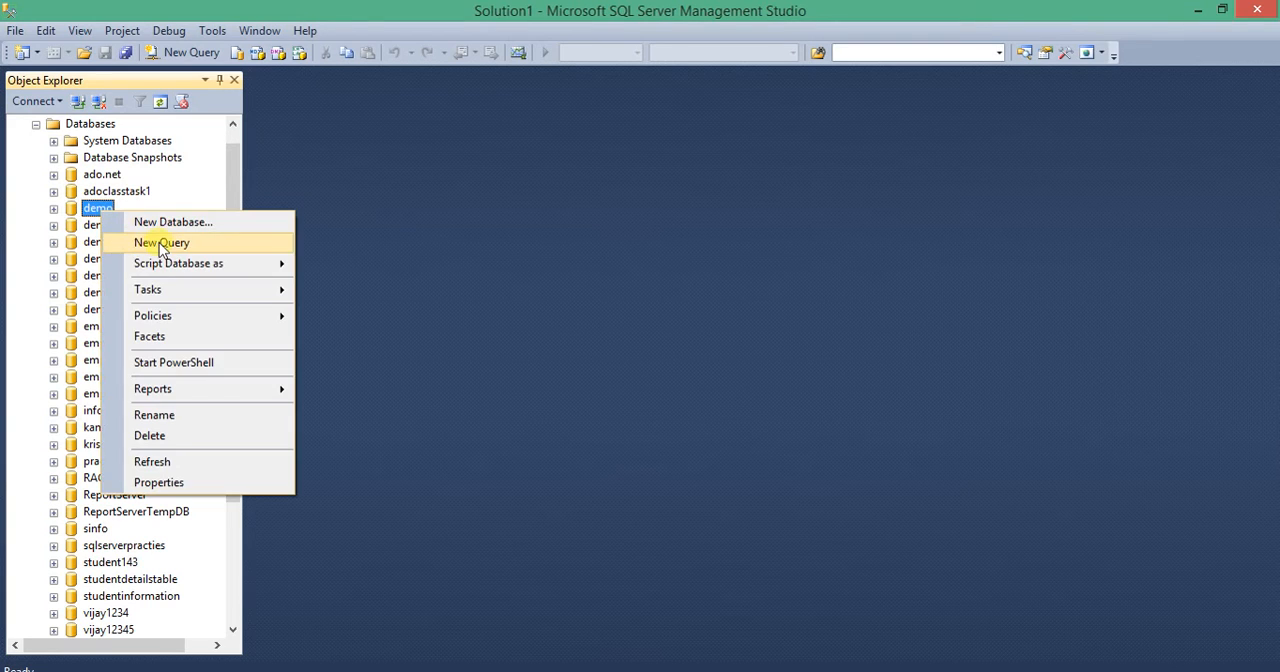
{"action": "left_click", "coordinate": [160, 242]}
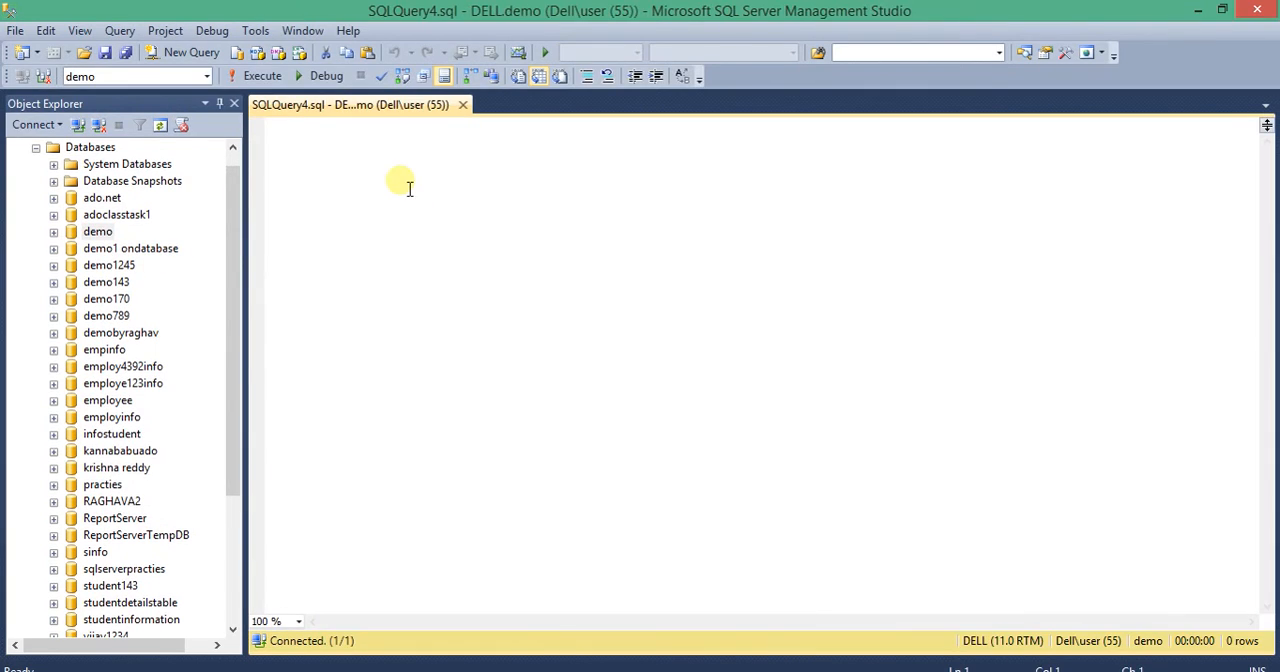
Write create table dept (deptno, deptname, location) in the query editor.
{"action": "type", "text": "s"}
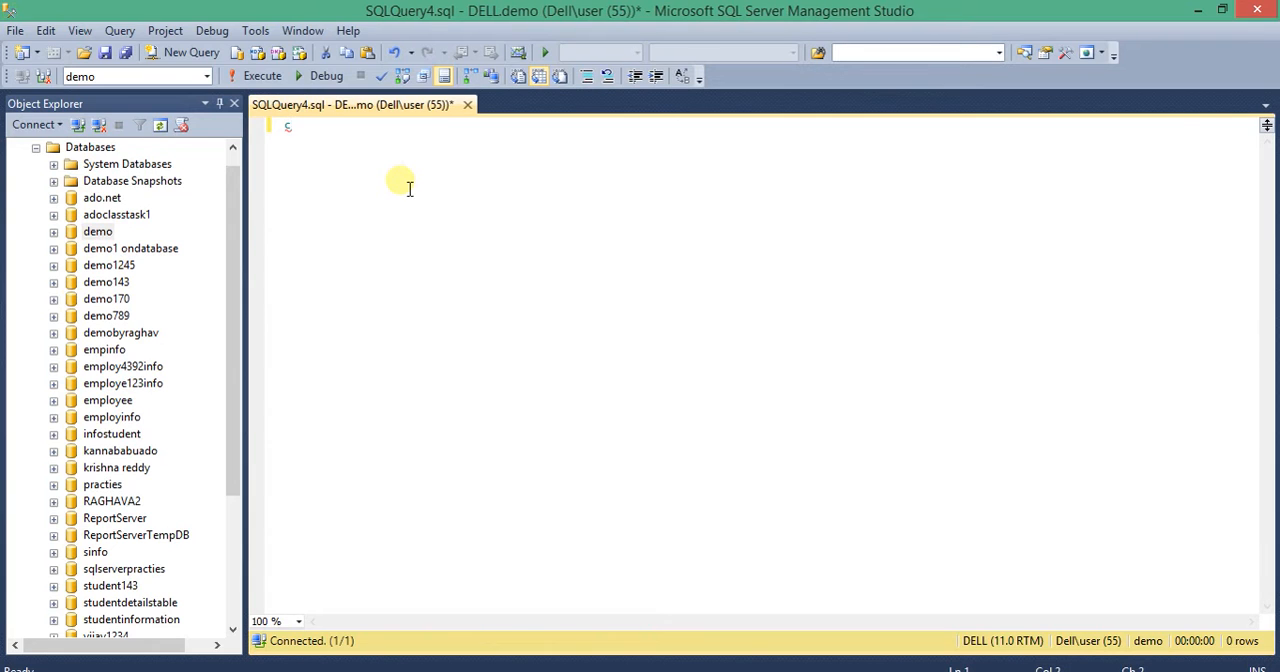
{"action": "type", "text": "create table t"}
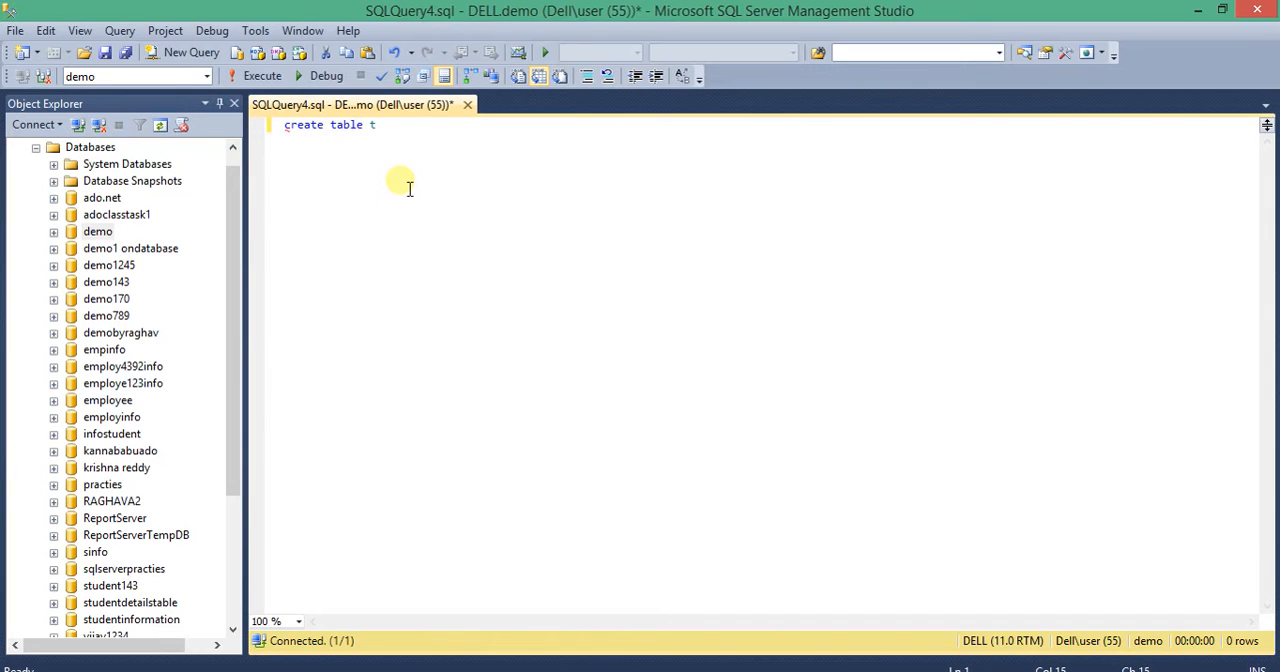
{"action": "type", "text": "dep"}
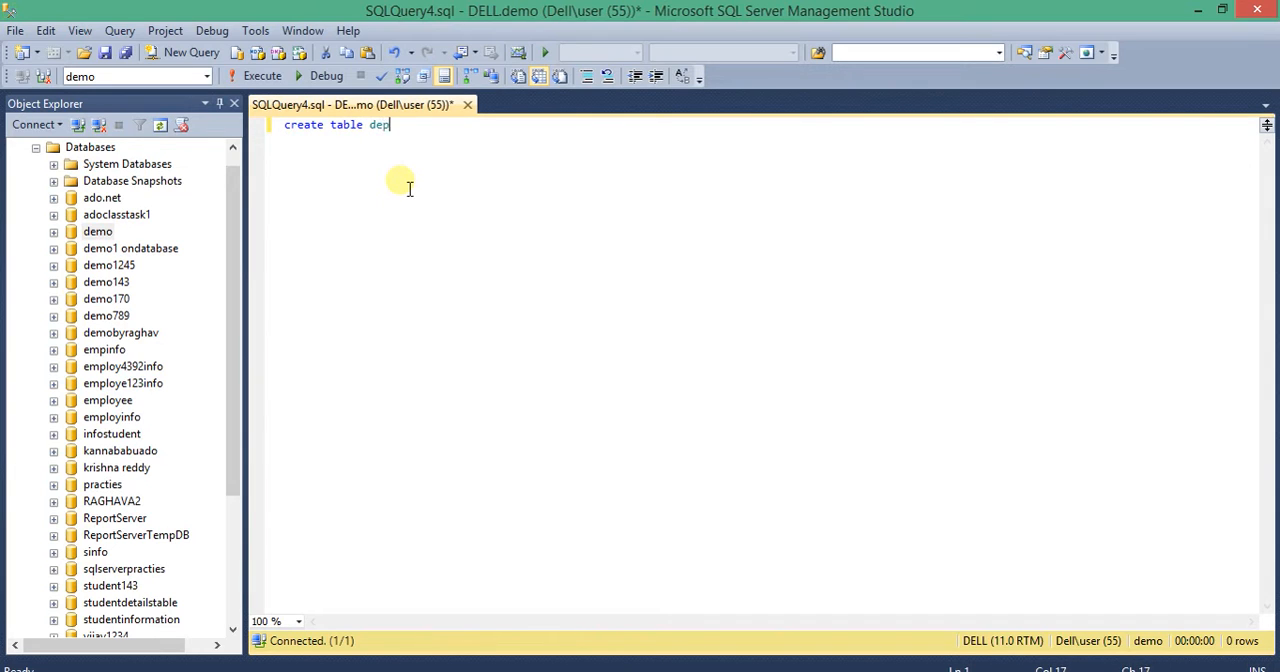
{"action": "type", "text": "t"}
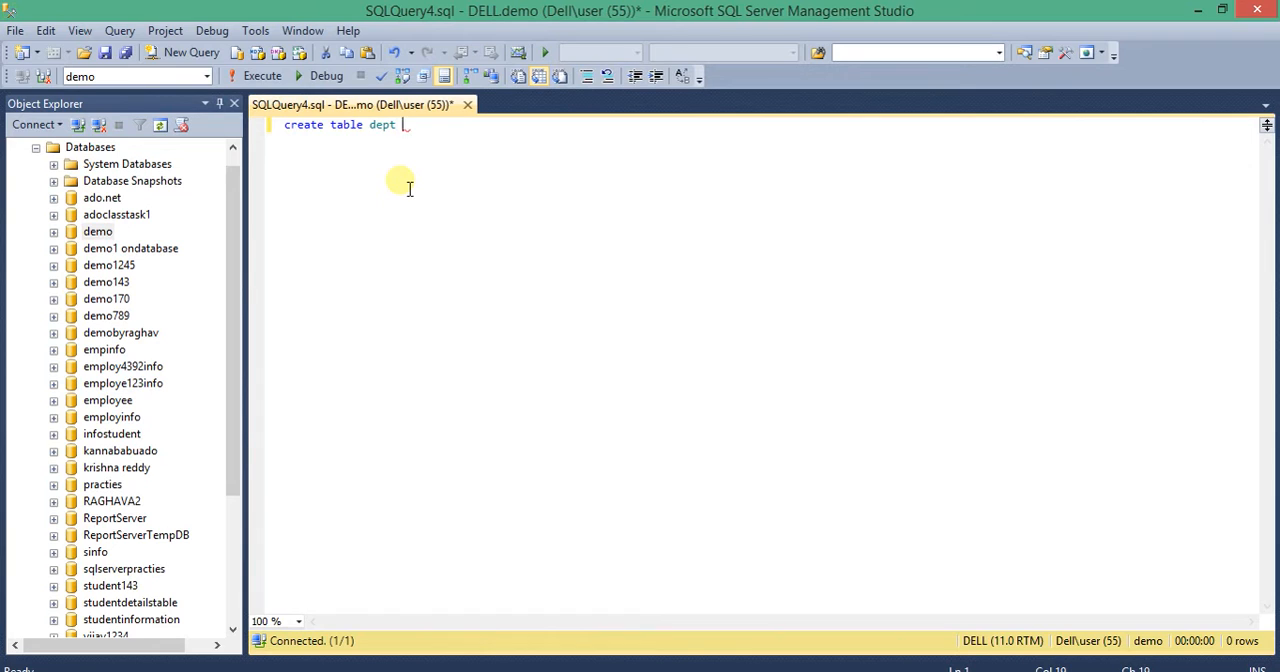
{"action": "type", "text": "("}
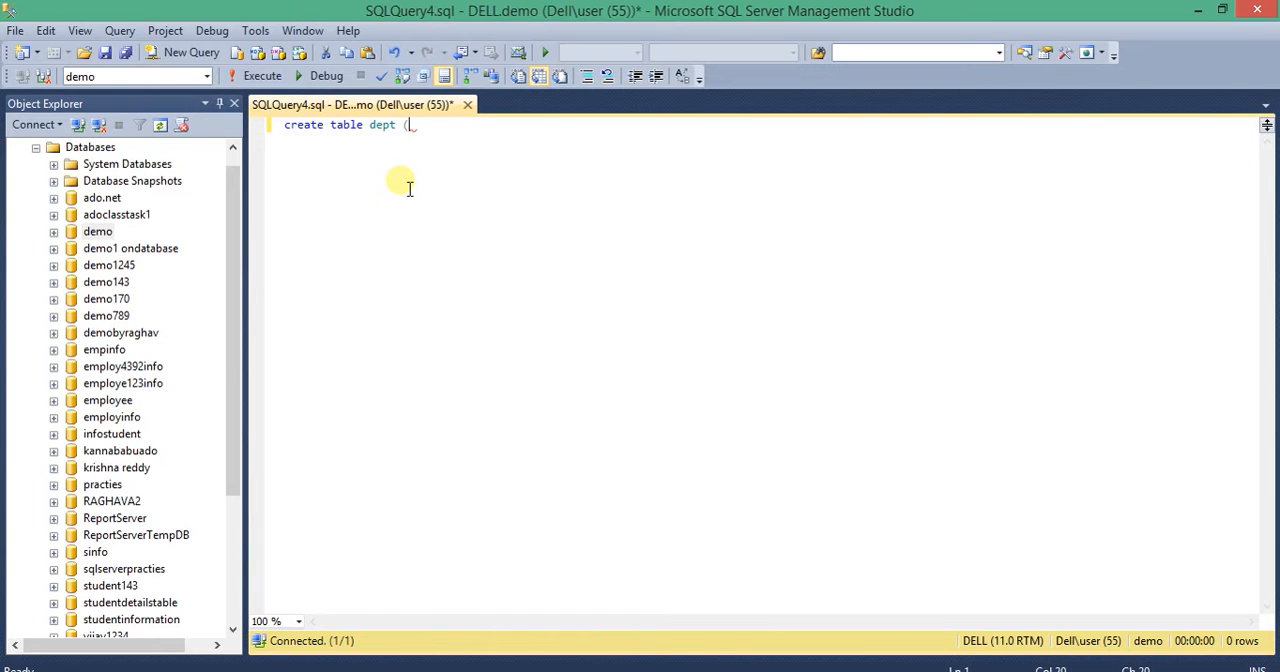
{"action": "type", "text": "dep"}
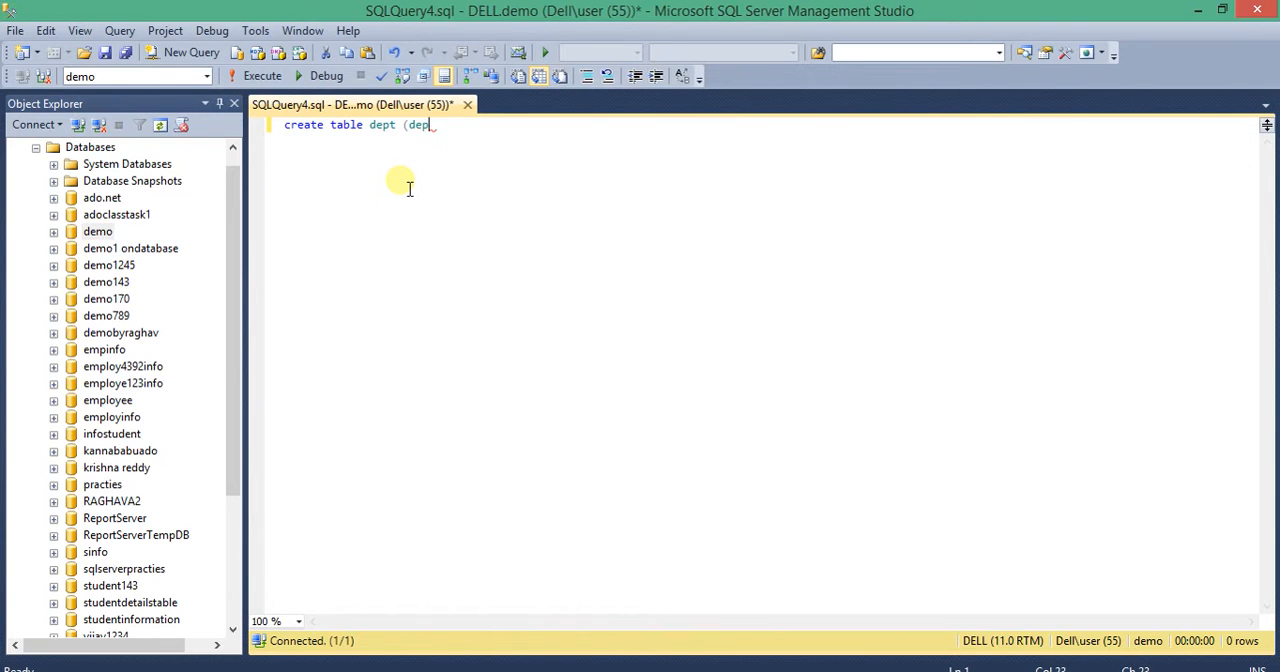
{"action": "type", "text": "tno,"}
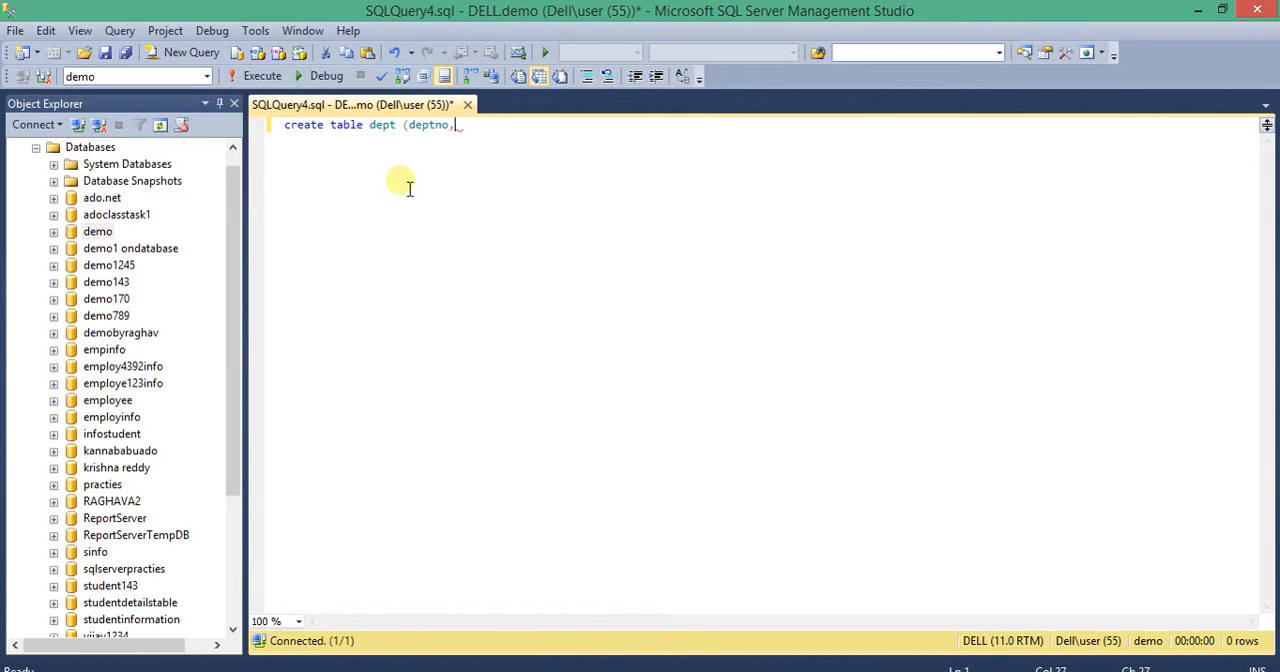
{"action": "type", "text": "deptn"}
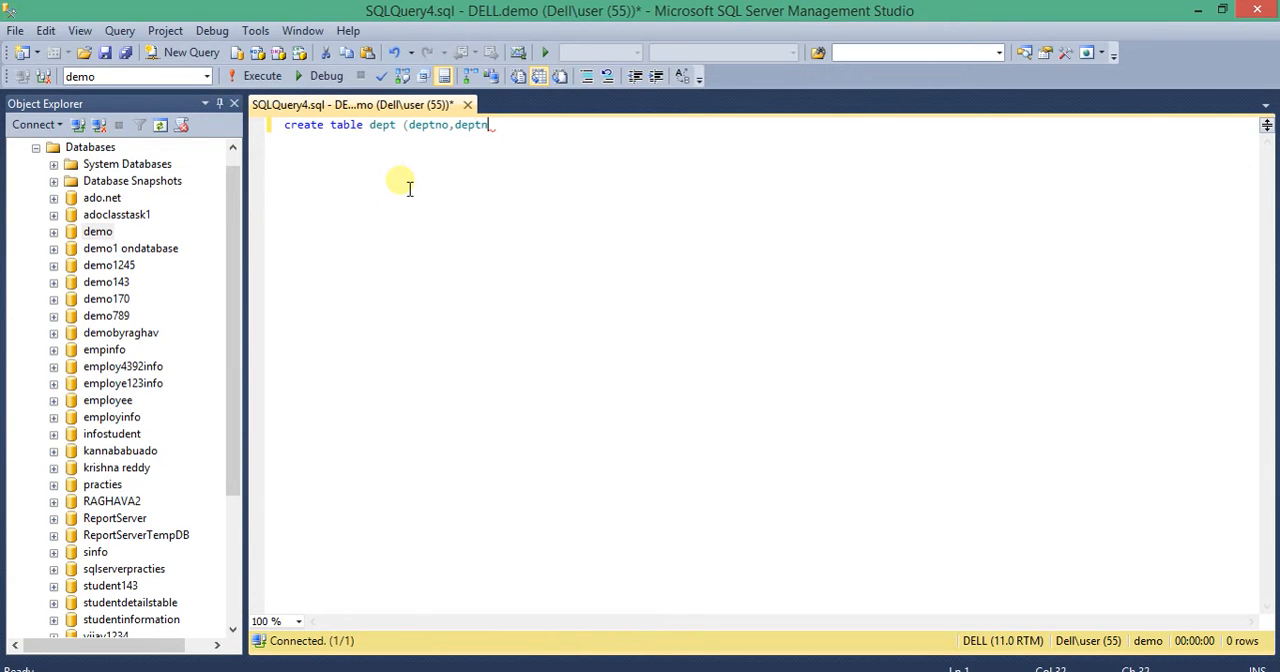
{"action": "type", "text": "ame,"}
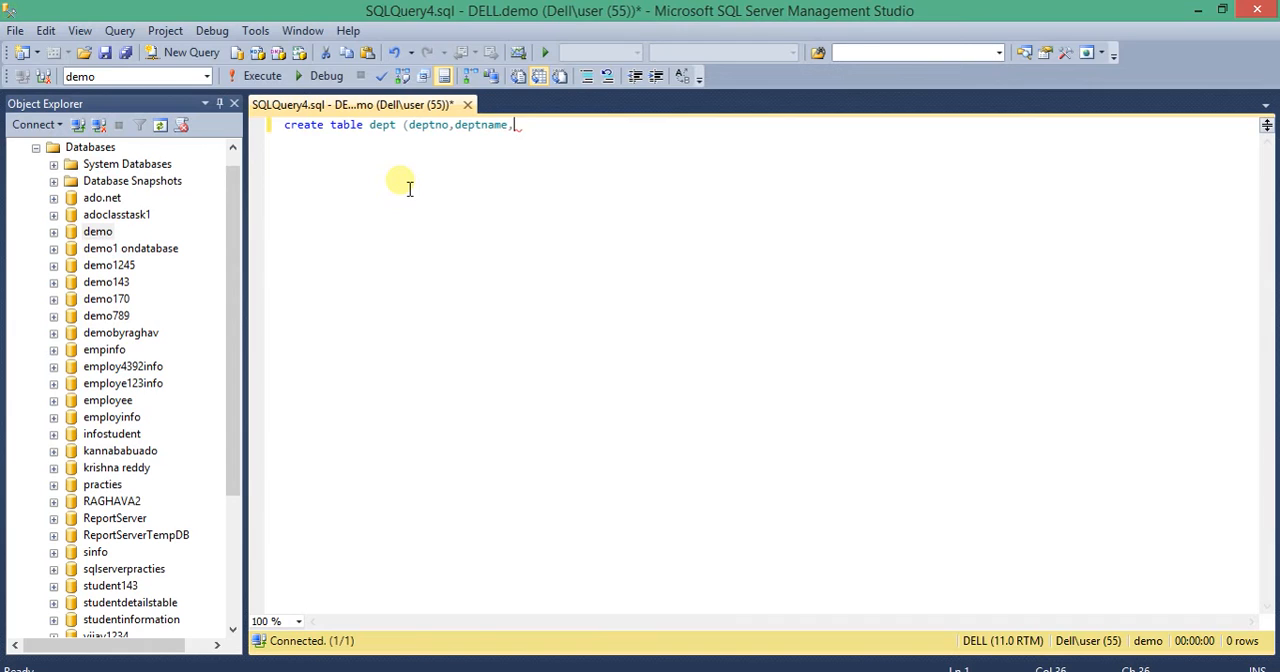
{"action": "type", "text": "location"}
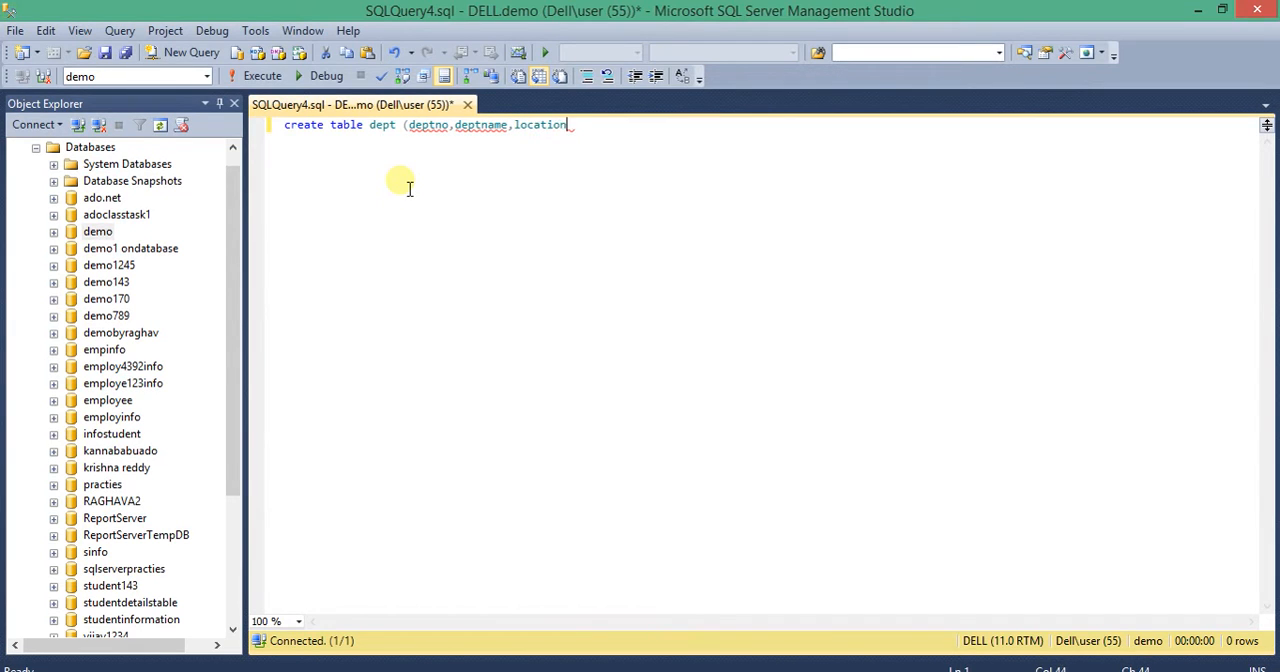
{"action": "type", "text": ")"}
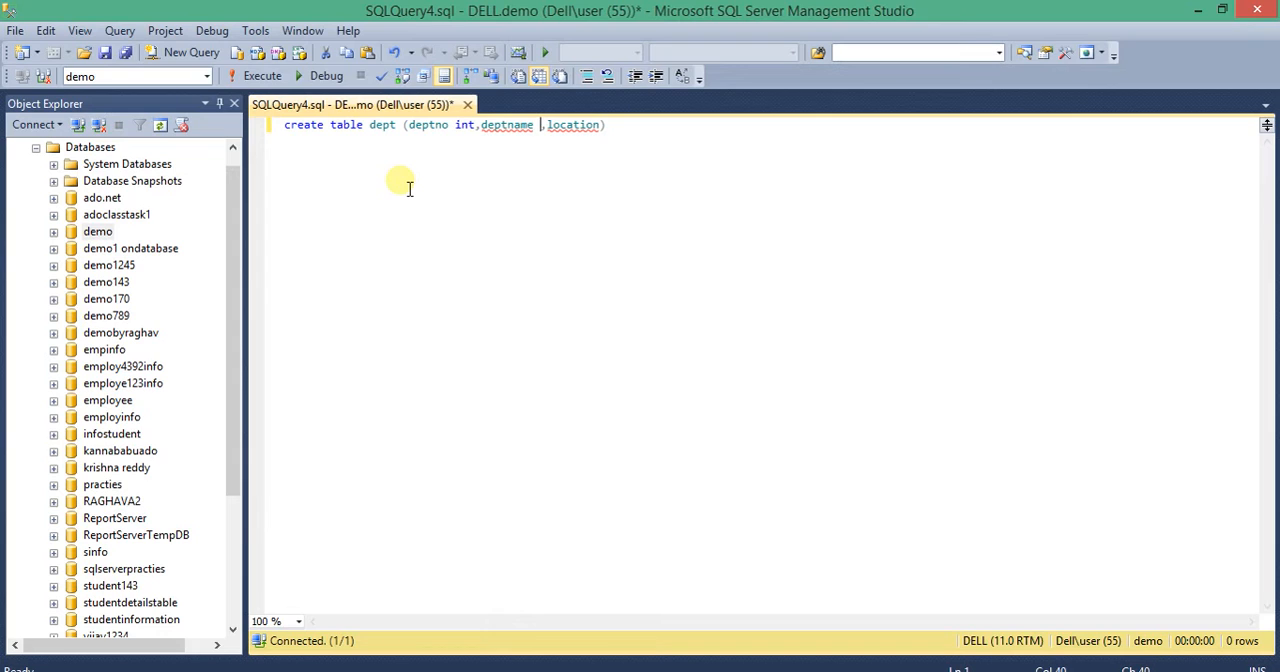
Type deptname and location as varchar(20), completing the dept create table statement.
{"action": "type", "text": "varchar"}
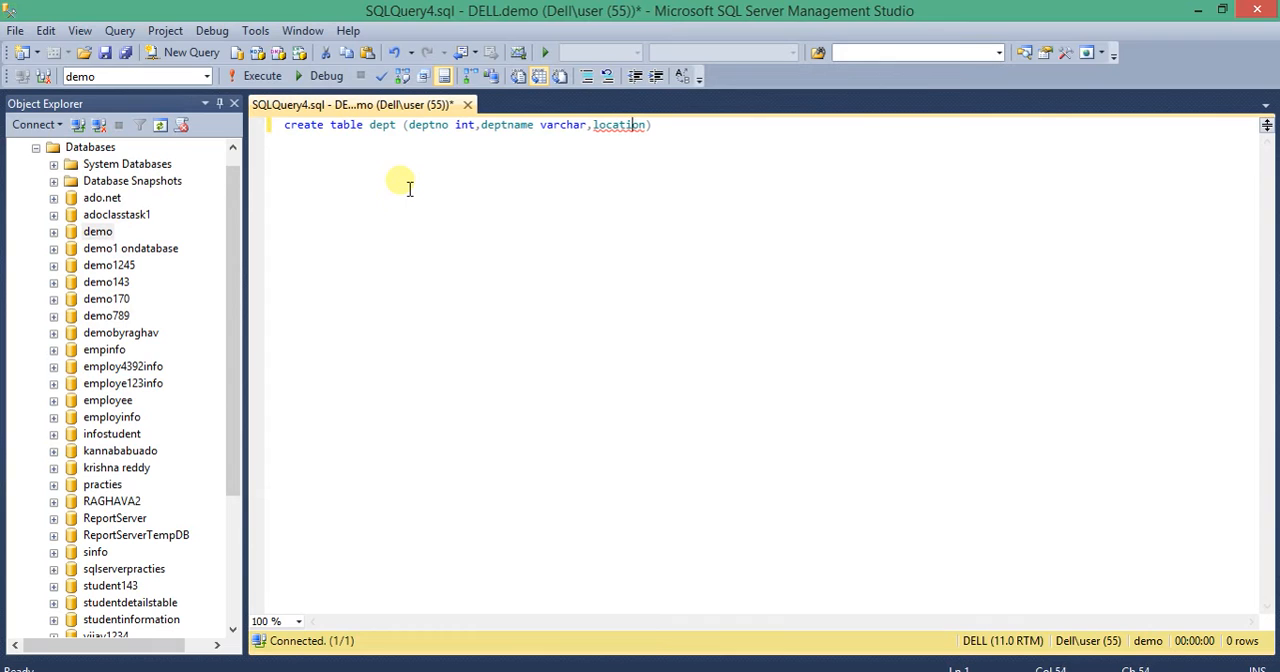
{"action": "type", "text": "var"}
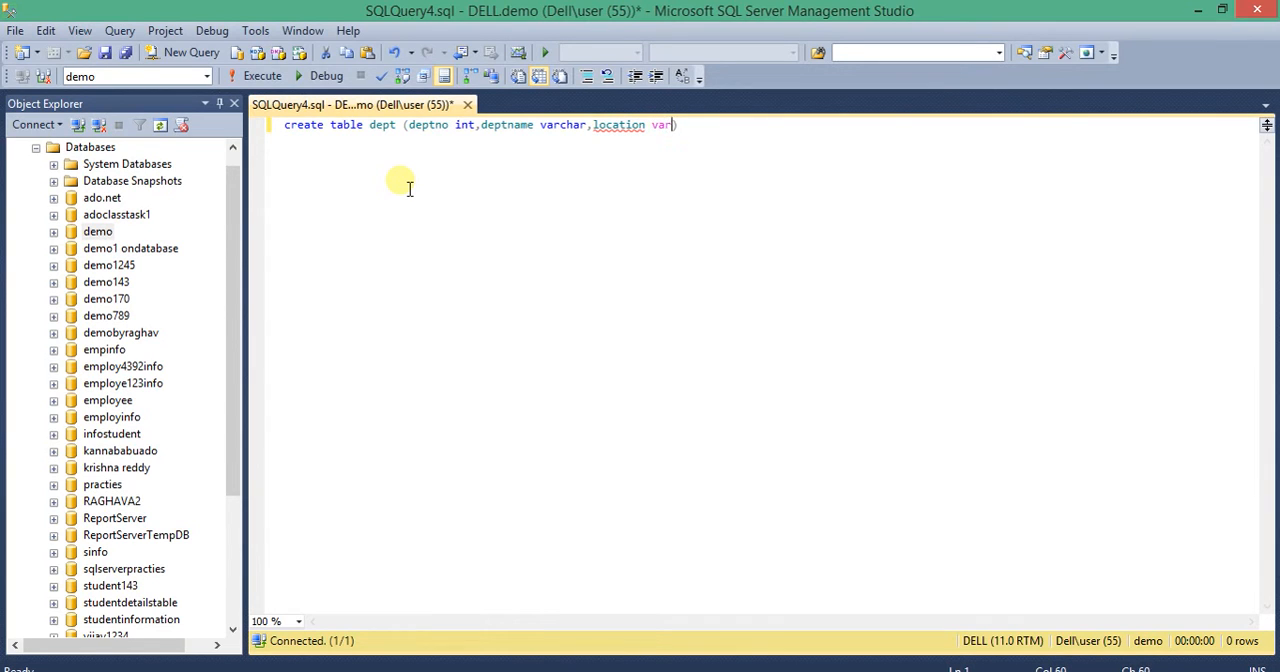
{"action": "type", "text": "char("}
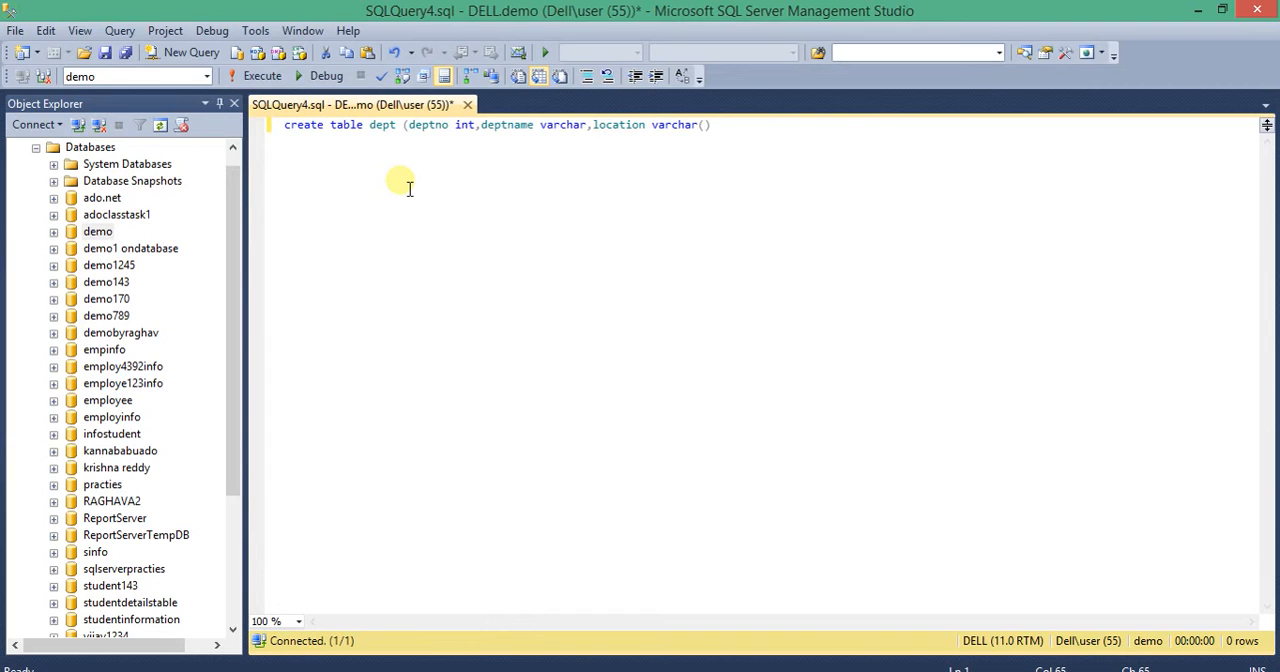
{"action": "type", "text": "1"}
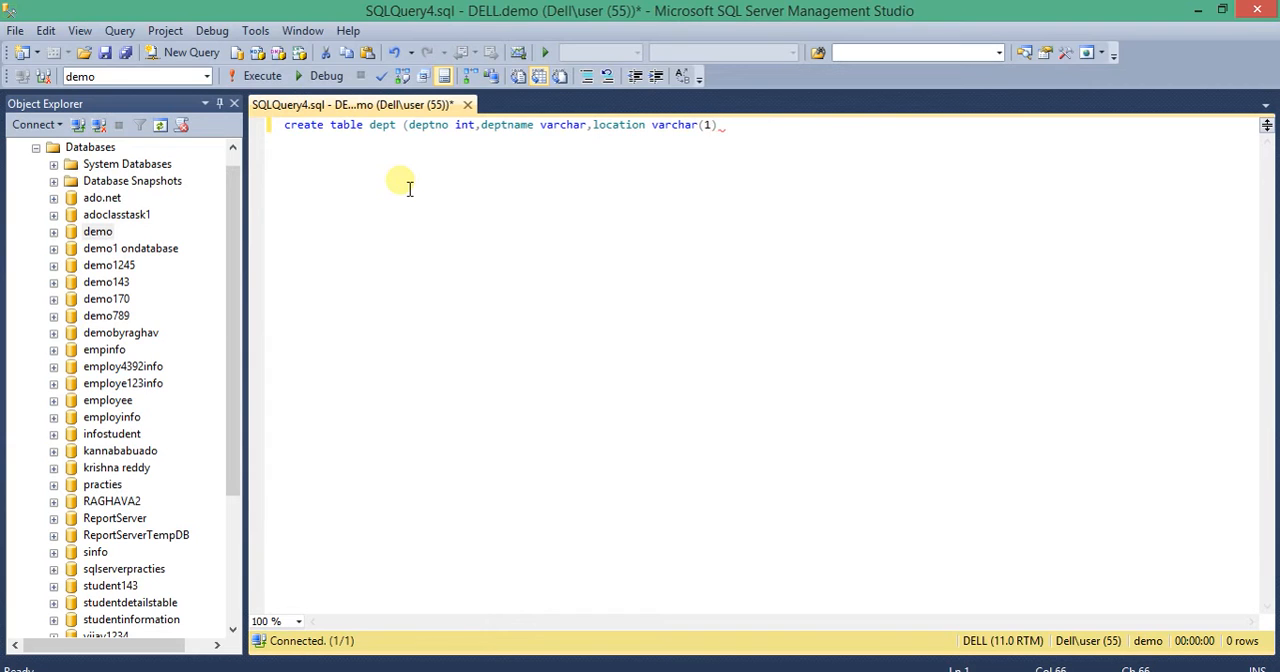
{"action": "type", "text": "20"}
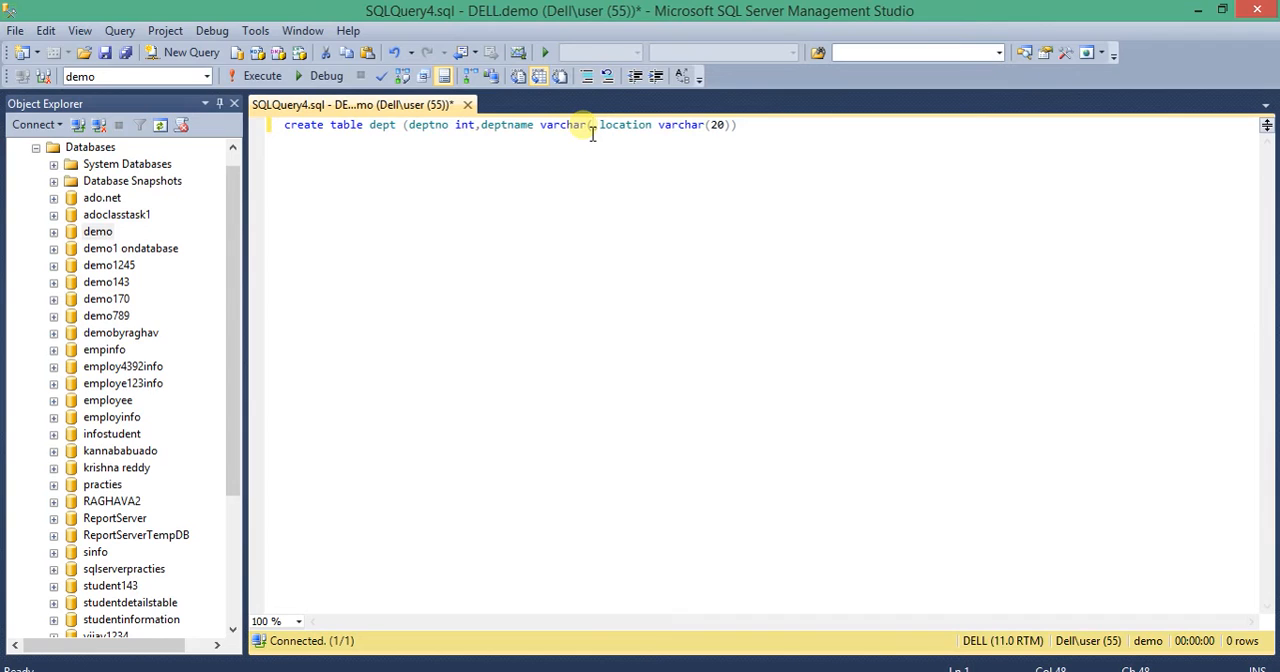
{"action": "type", "text": "(20)"}
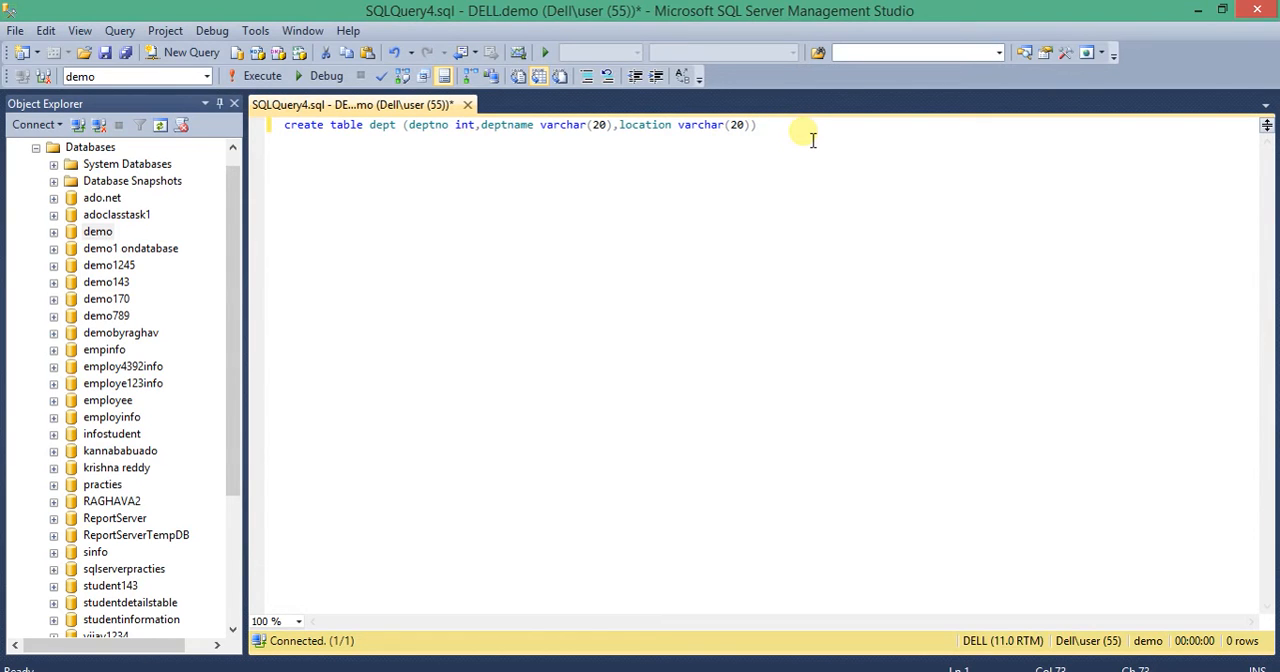
{"action": "left_click", "coordinate": [288, 124]}
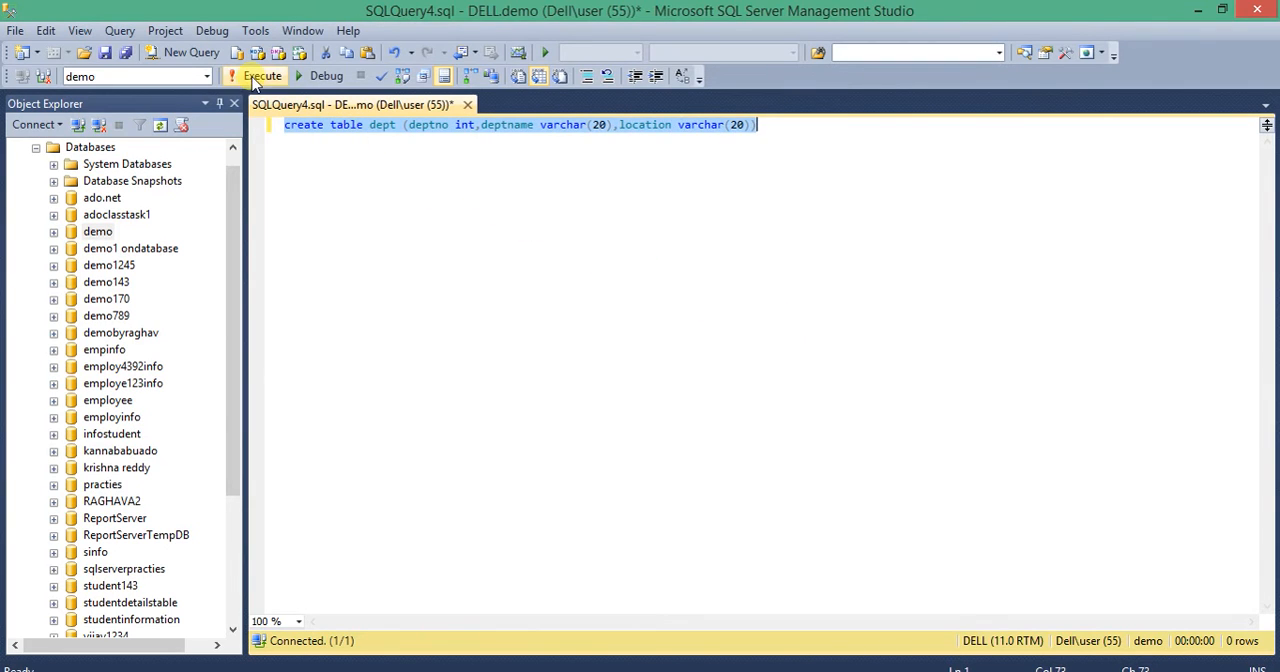
Execute the create table statement so the dept table is created.
{"action": "left_click", "coordinate": [262, 76]}
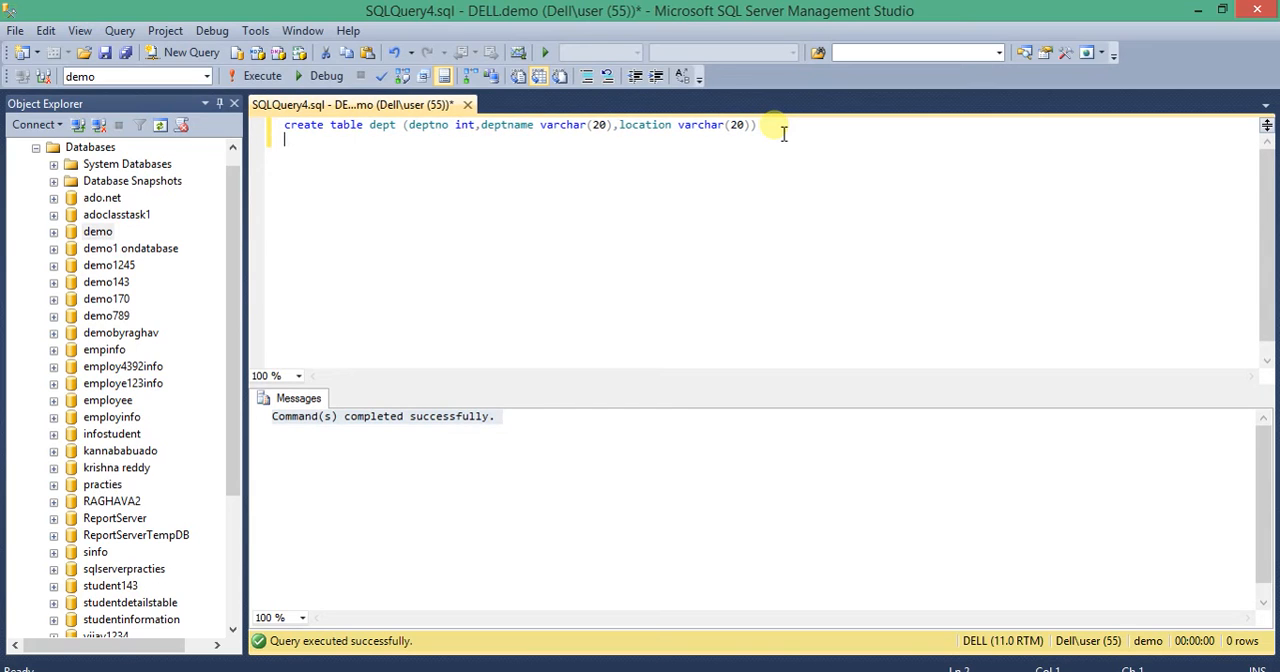
Write and run select * from dept, returning deptno, deptname and location with no rows.
{"action": "type", "text": "select"}
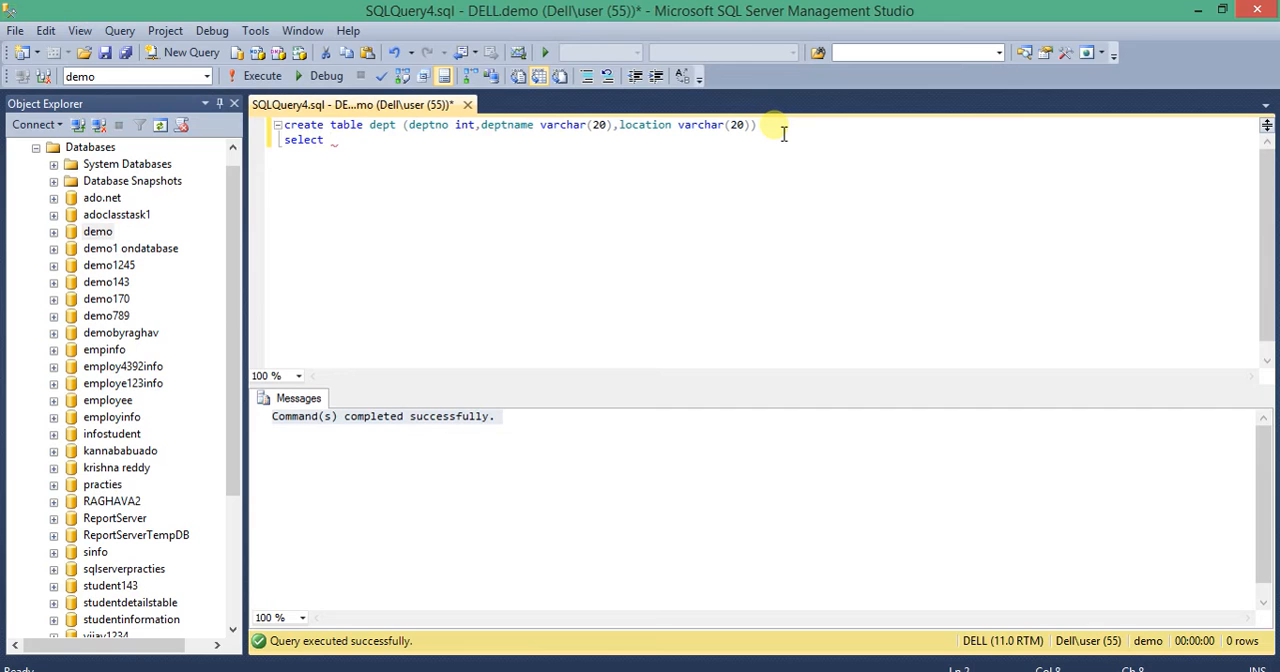
{"action": "type", "text": "* from"}
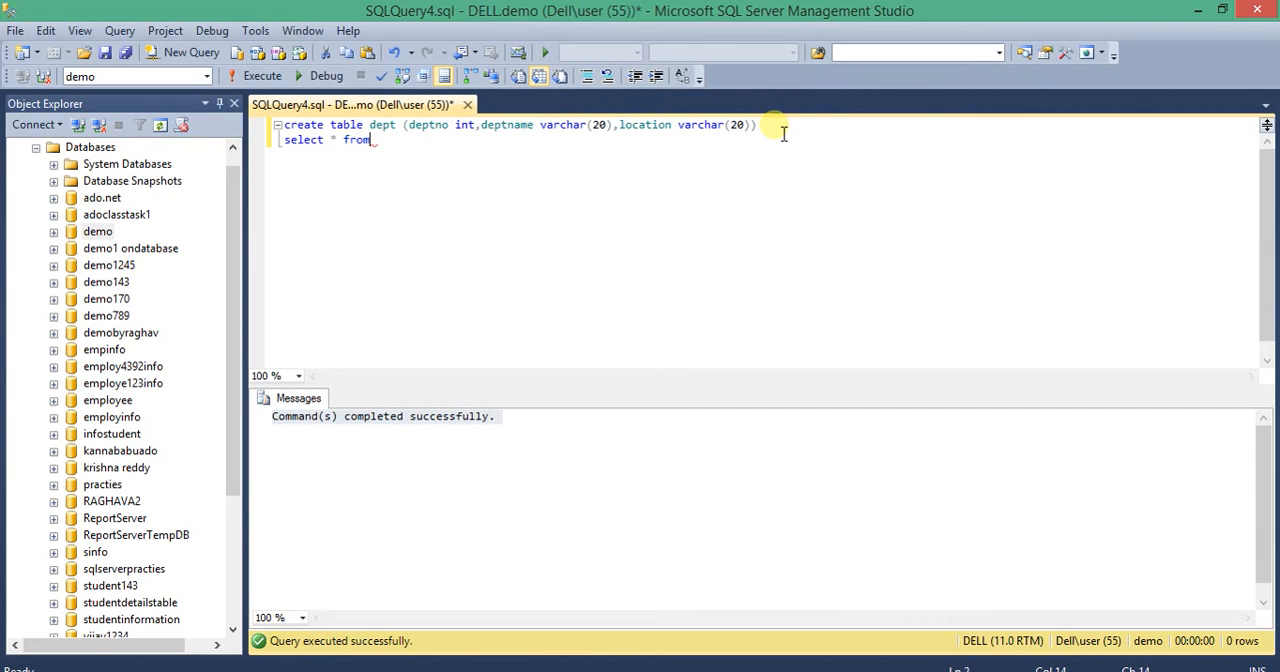
{"action": "type", "text": "dept"}
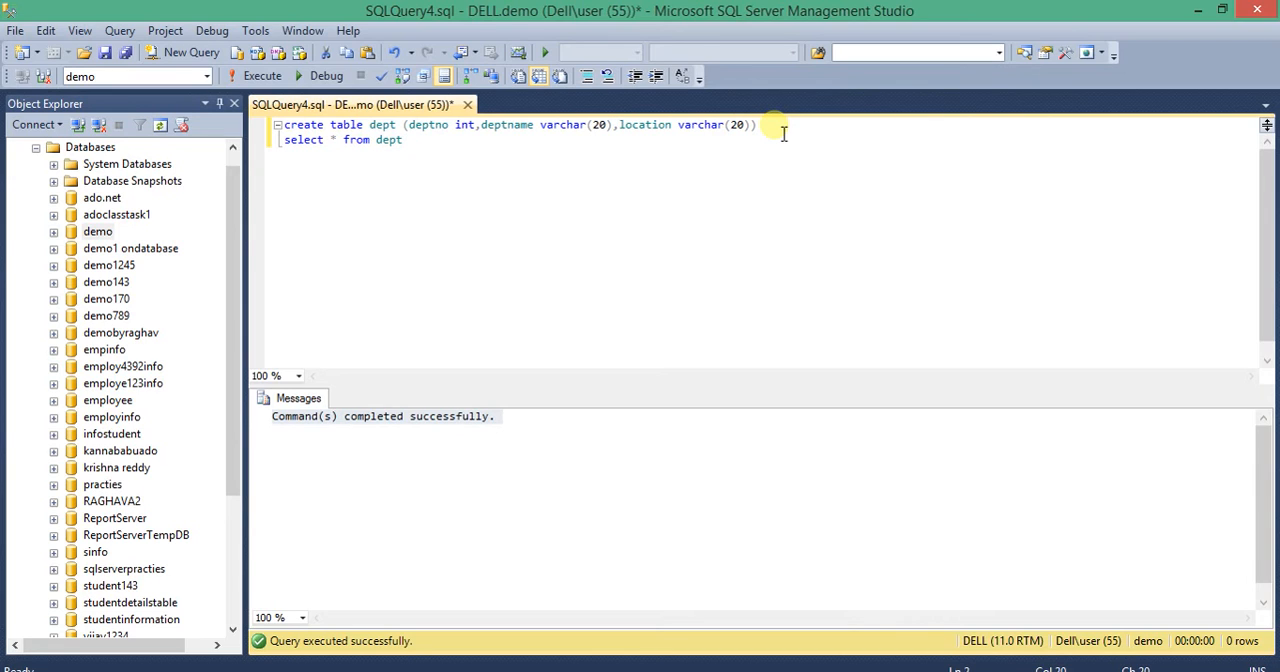
{"action": "triple_click", "coordinate": [344, 140]}
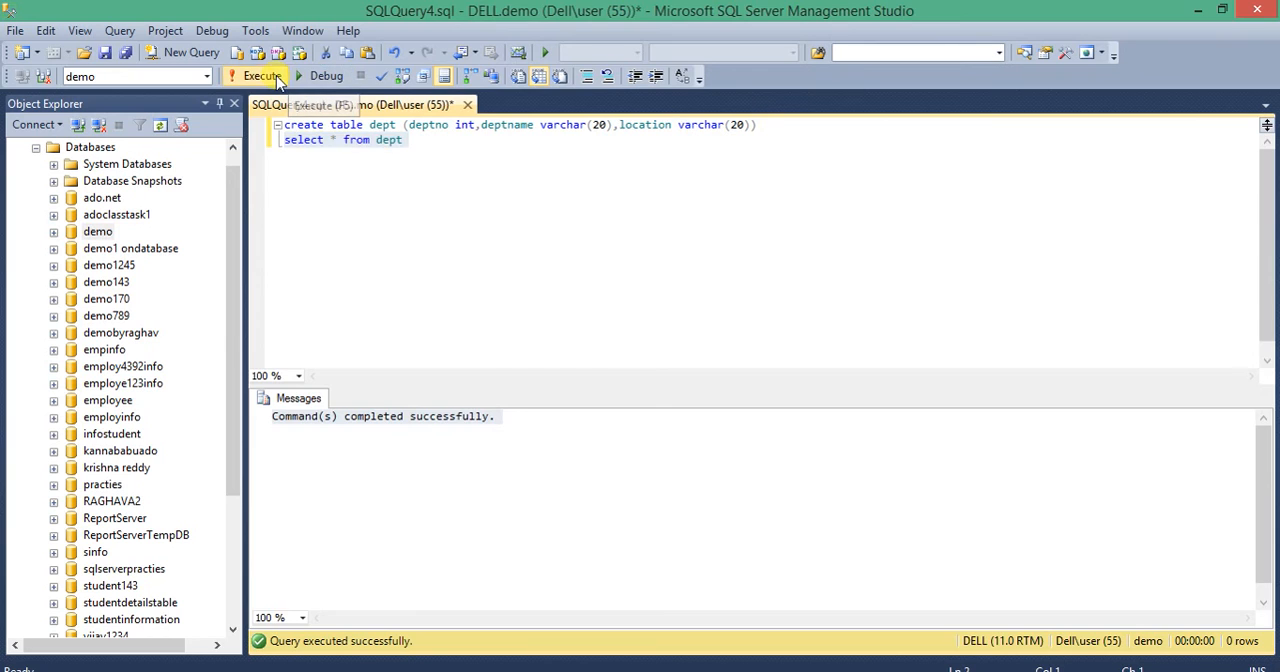
{"action": "left_click", "coordinate": [260, 76]}
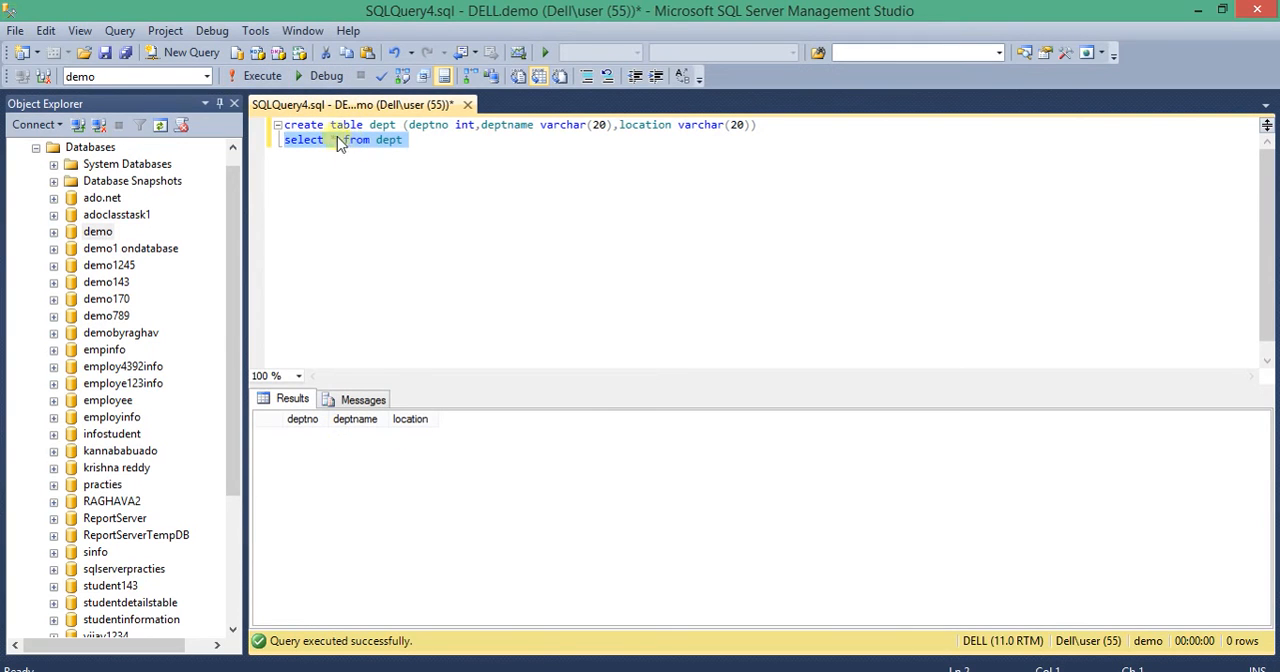
{"action": "mouse_move", "coordinate": [332, 148]}
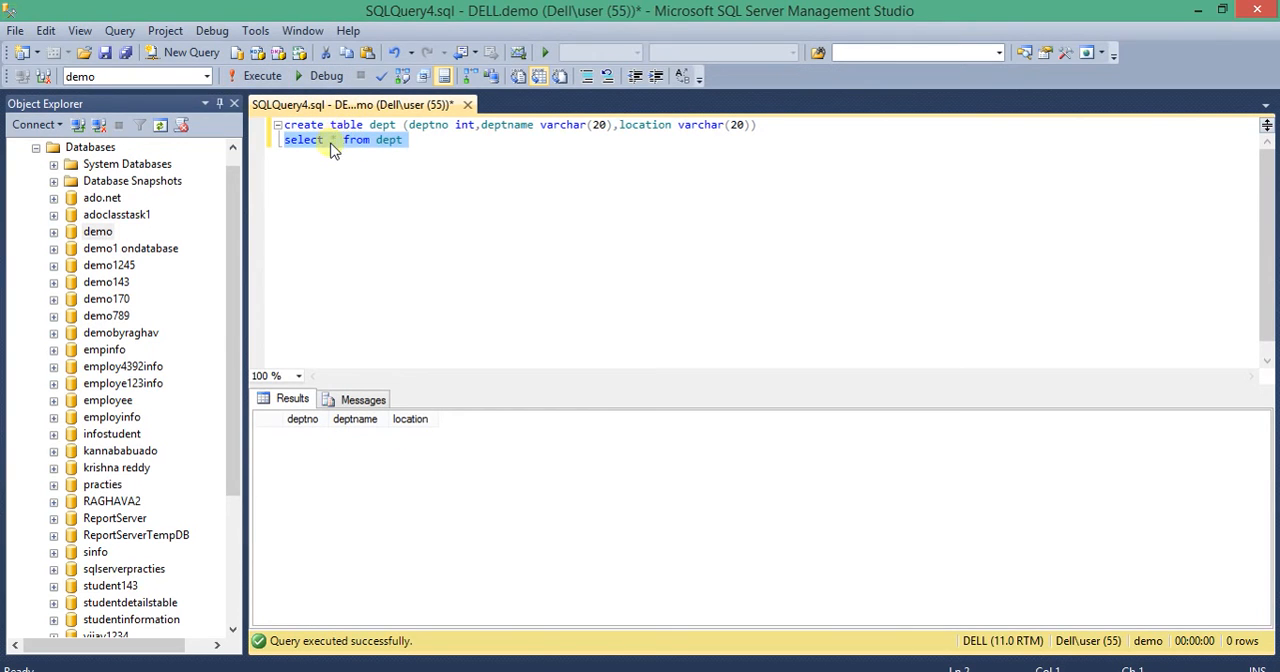
{"action": "mouse_move", "coordinate": [364, 192]}
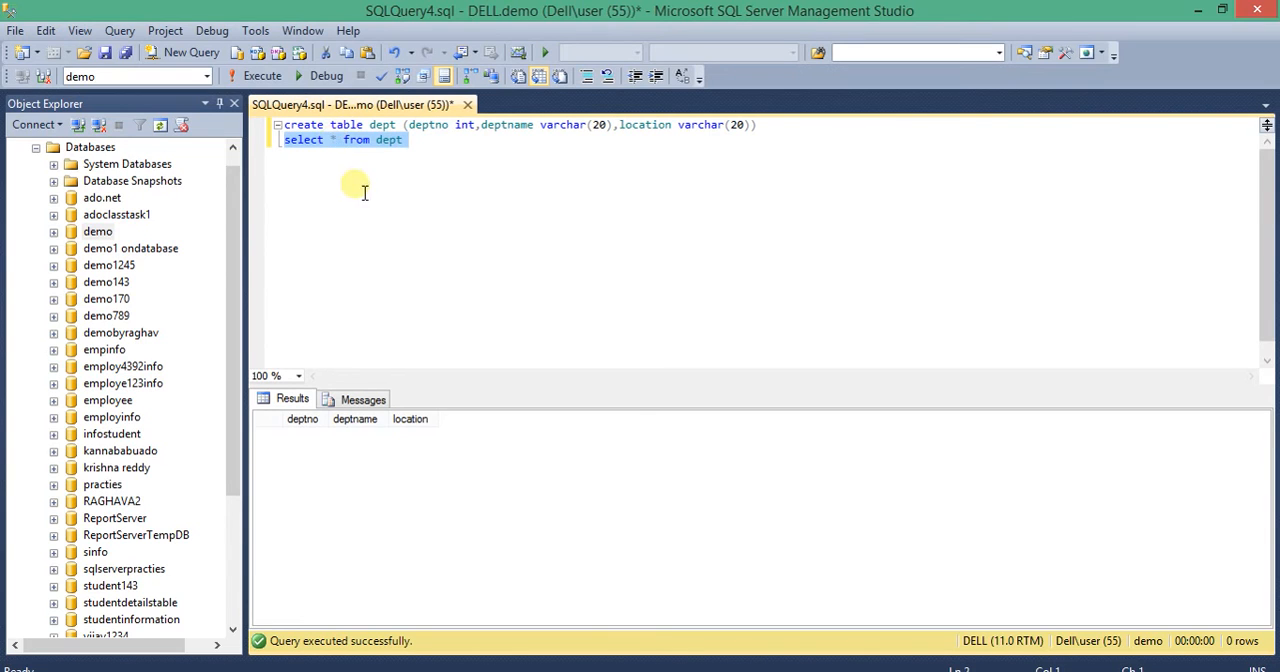
{"action": "left_click", "coordinate": [330, 140]}
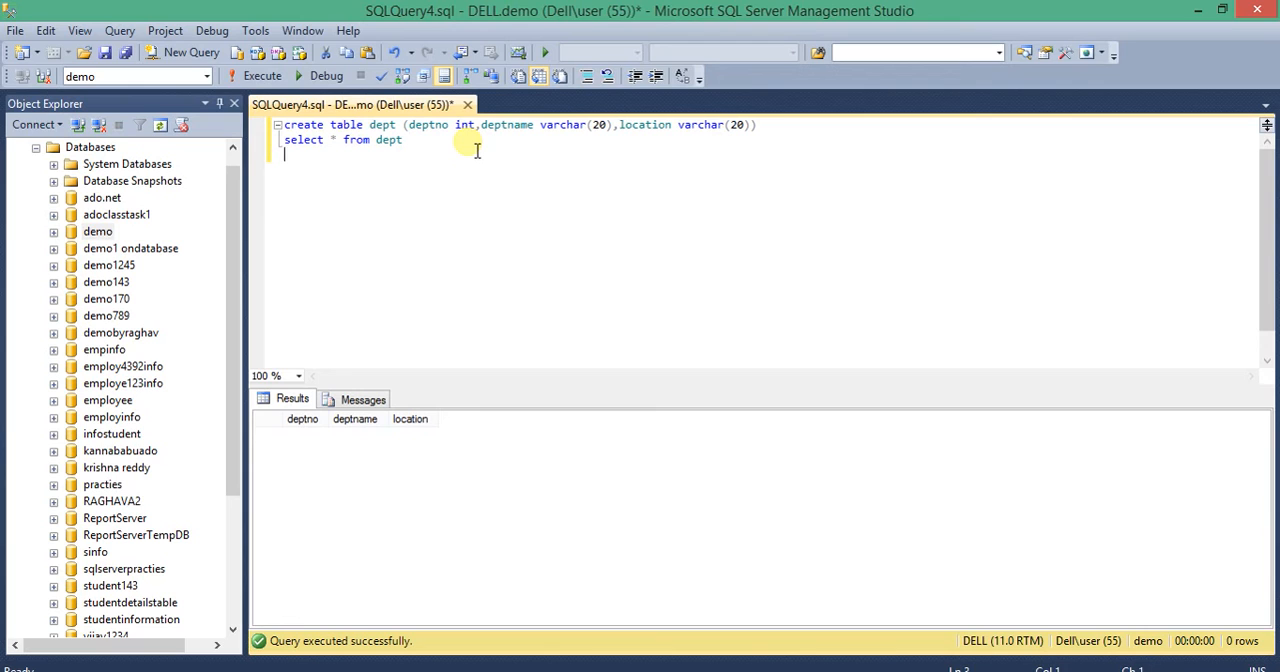
Write select deptno,deptname,location from dept on a new line.
{"action": "type", "text": "select"}
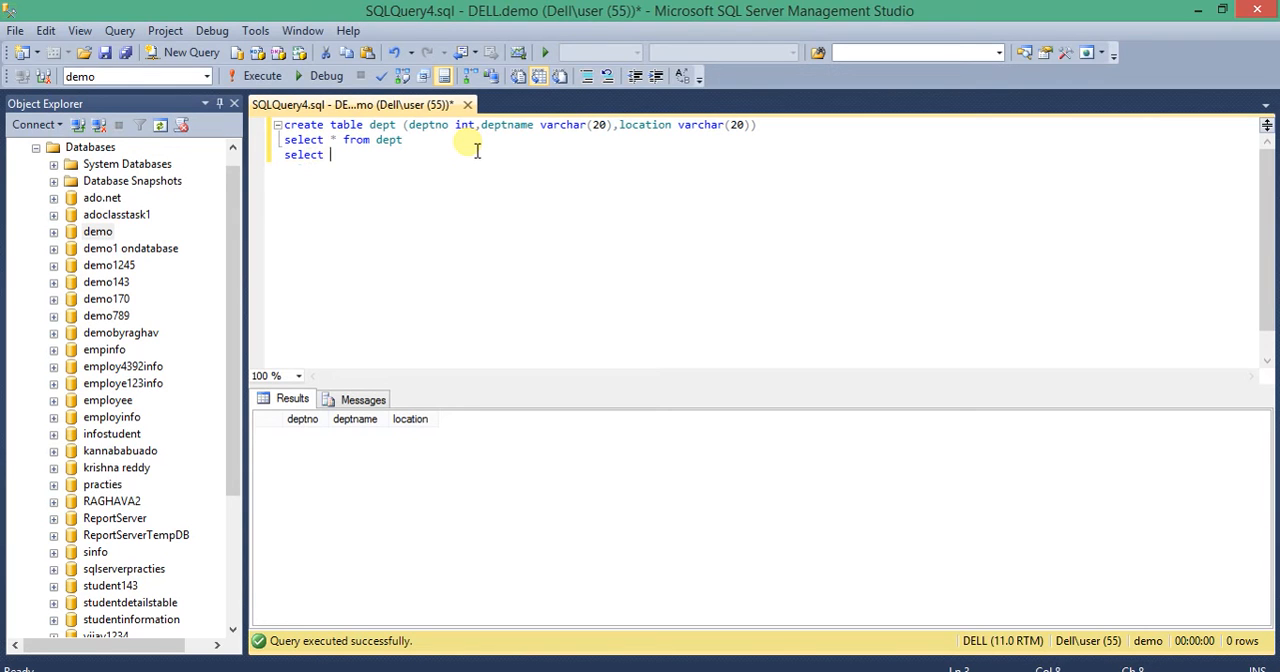
{"action": "type", "text": "deptno,deptnam"}
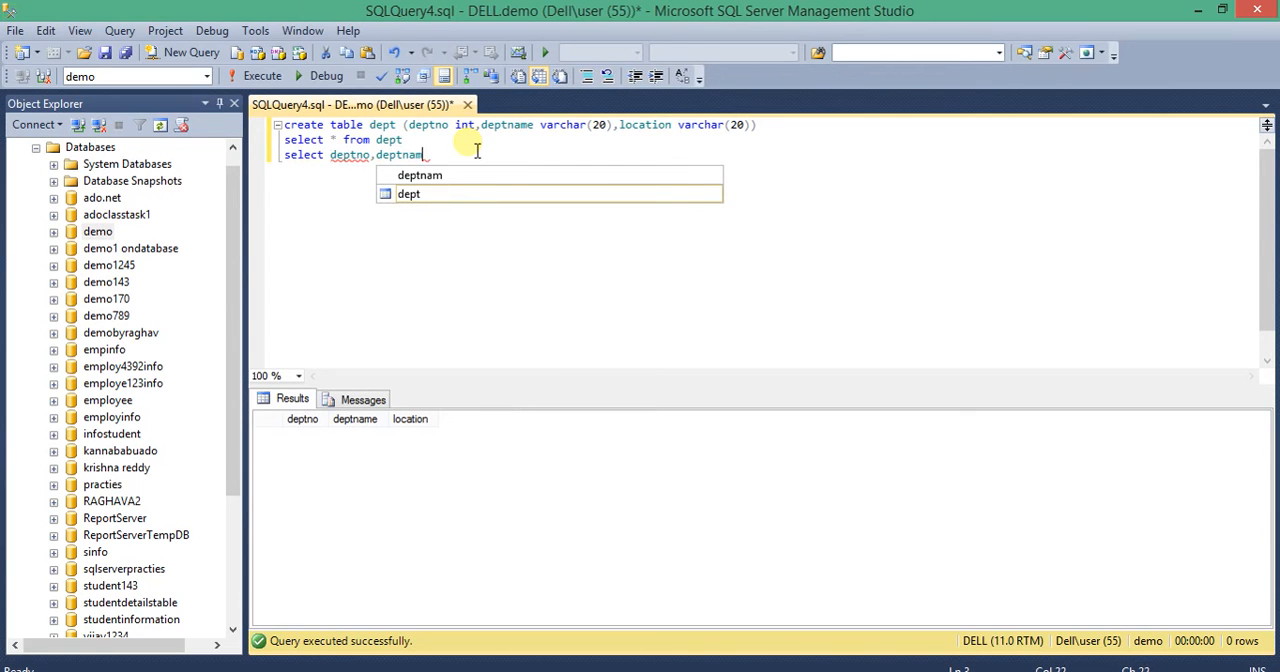
{"action": "type", "text": "e,location"}
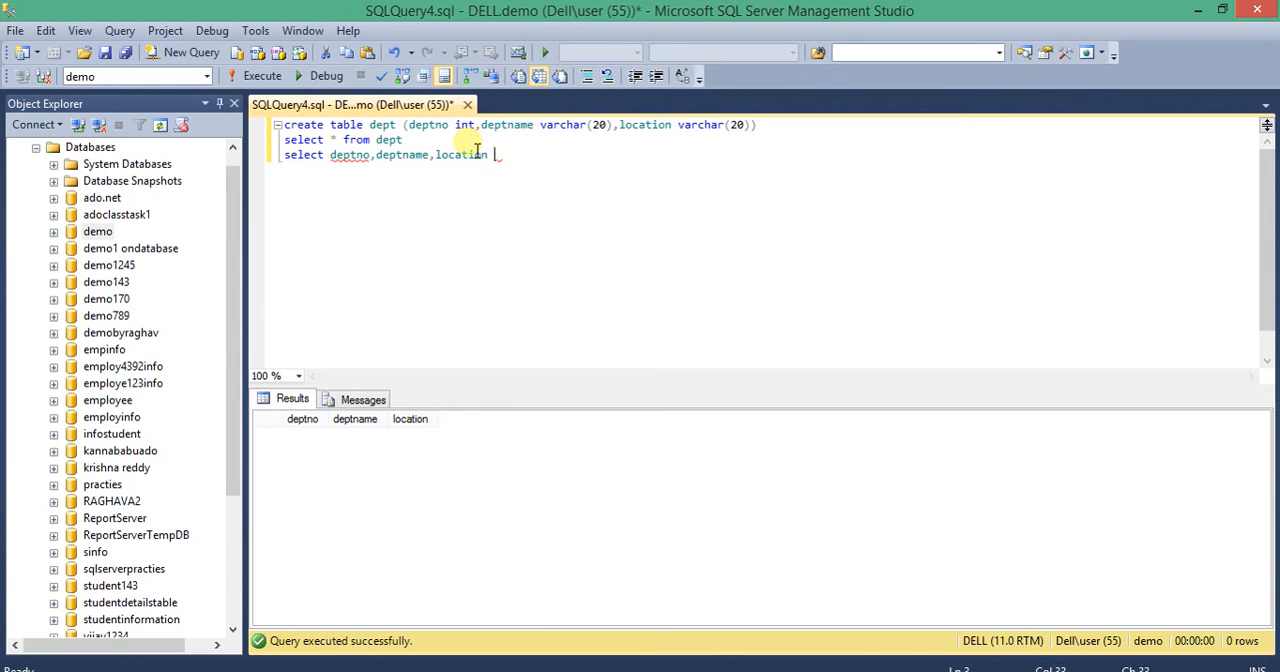
{"action": "type", "text": "from dep"}
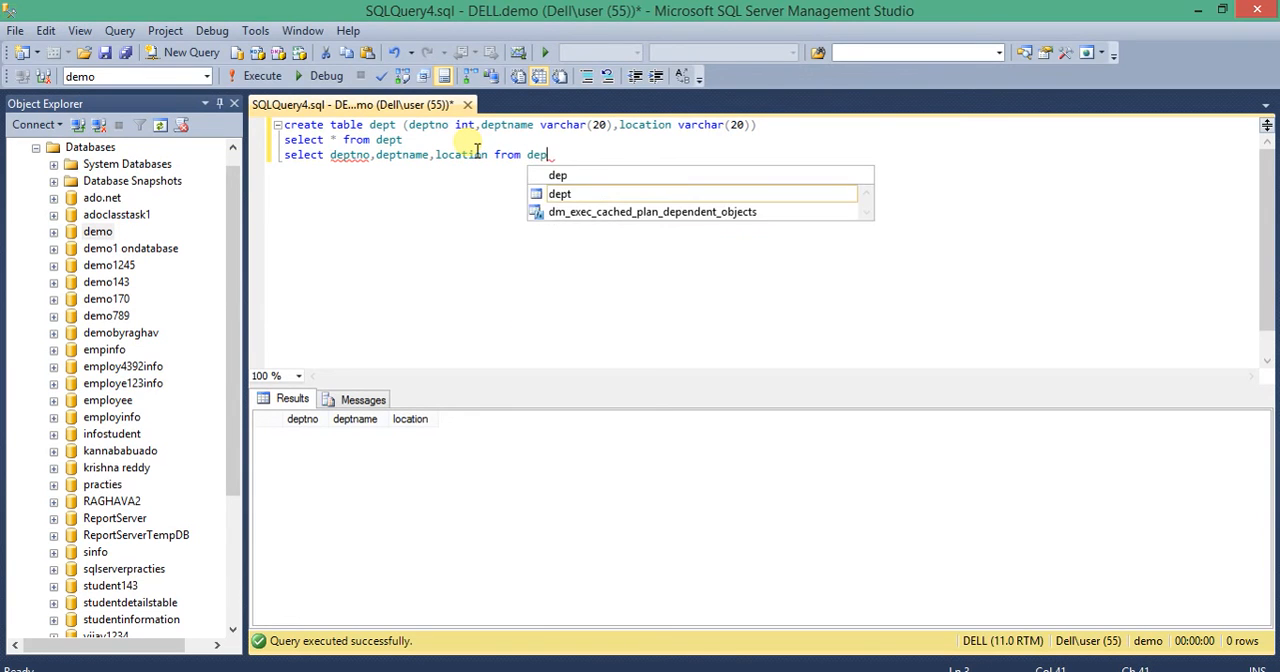
{"action": "type", "text": "t"}
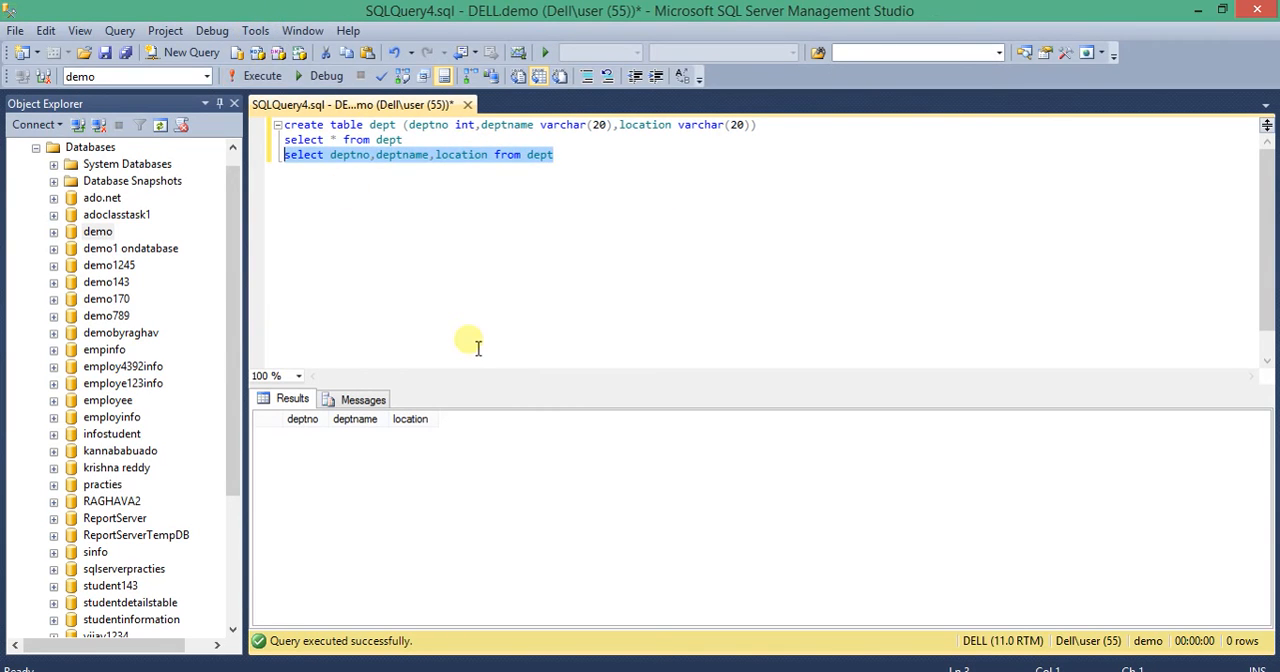
{"action": "mouse_move", "coordinate": [404, 356]}
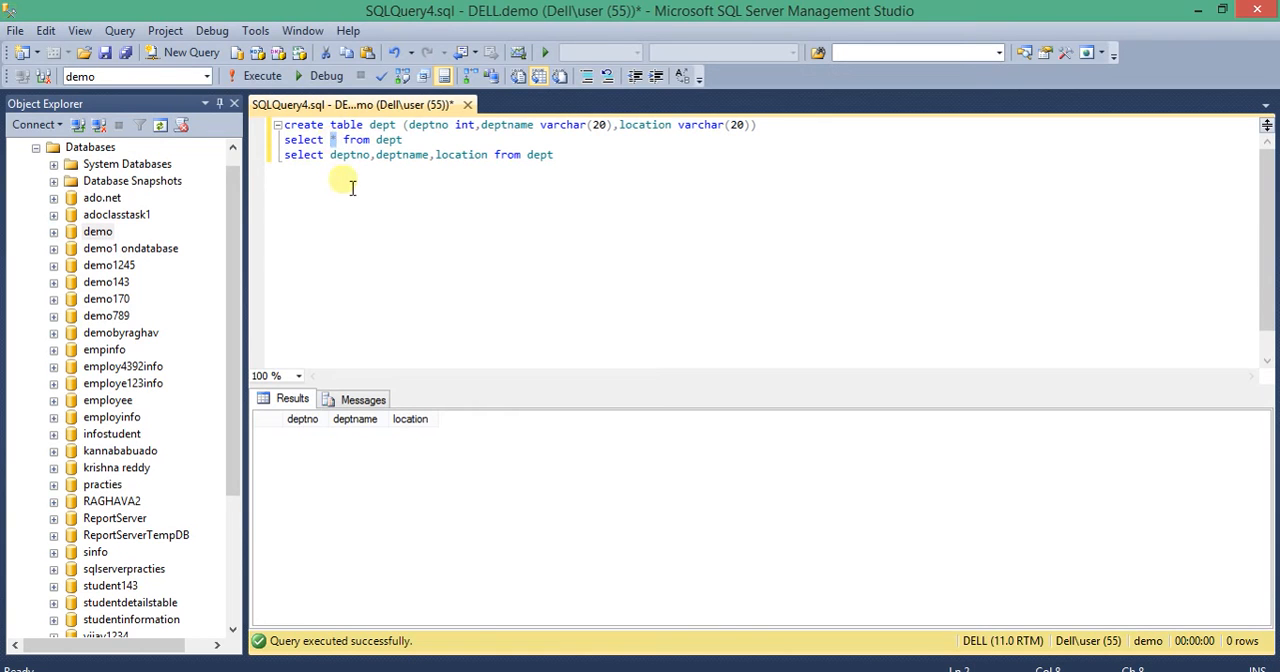
{"action": "mouse_move", "coordinate": [352, 154]}
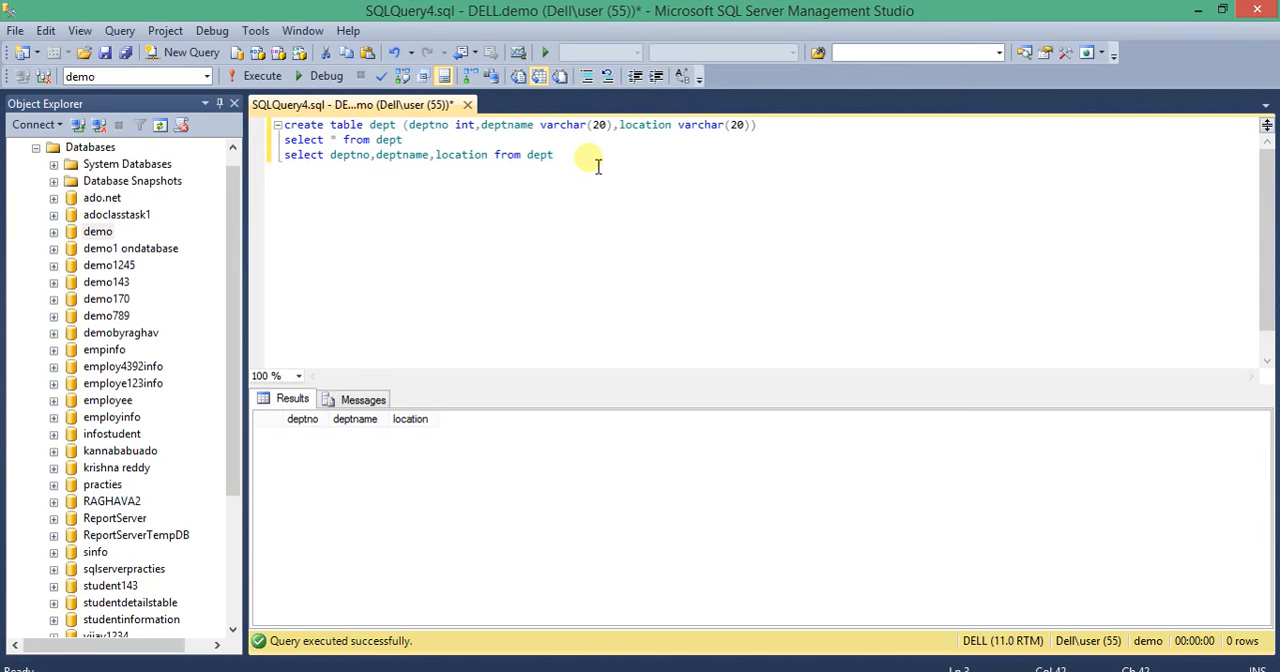
{"action": "key", "text": "enter"}
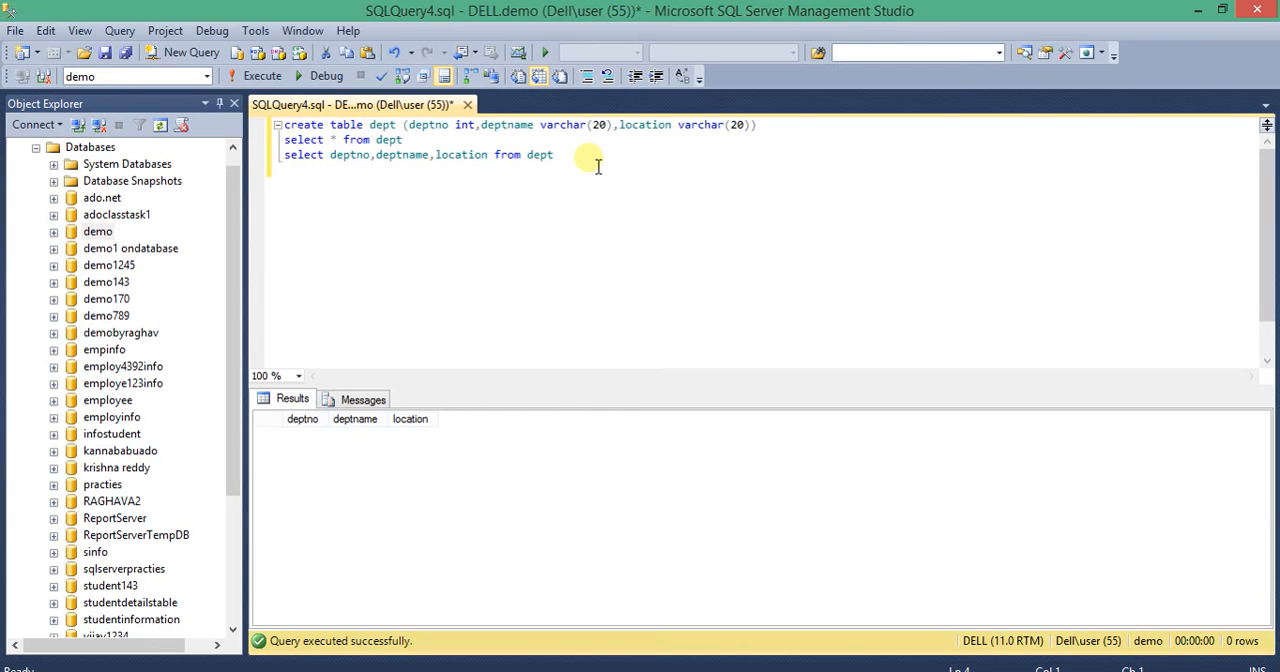
Write and run select location from dept, returning only the location column.
{"action": "type", "text": "select"}
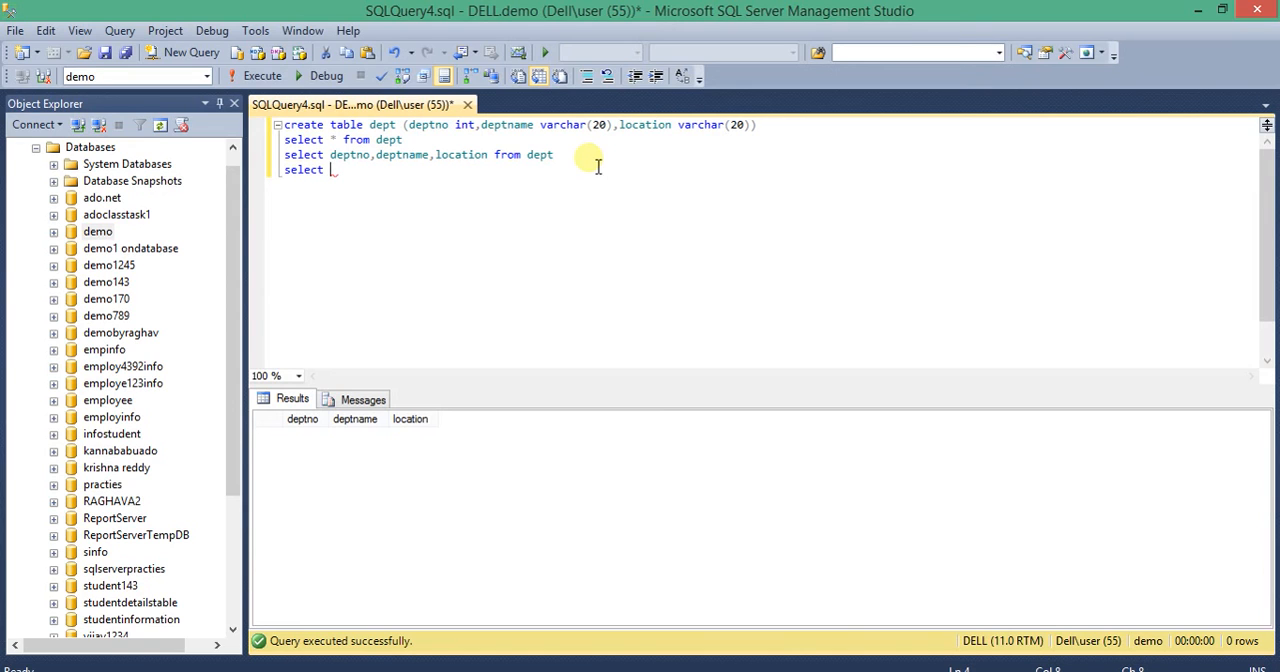
{"action": "type", "text": "location from"}
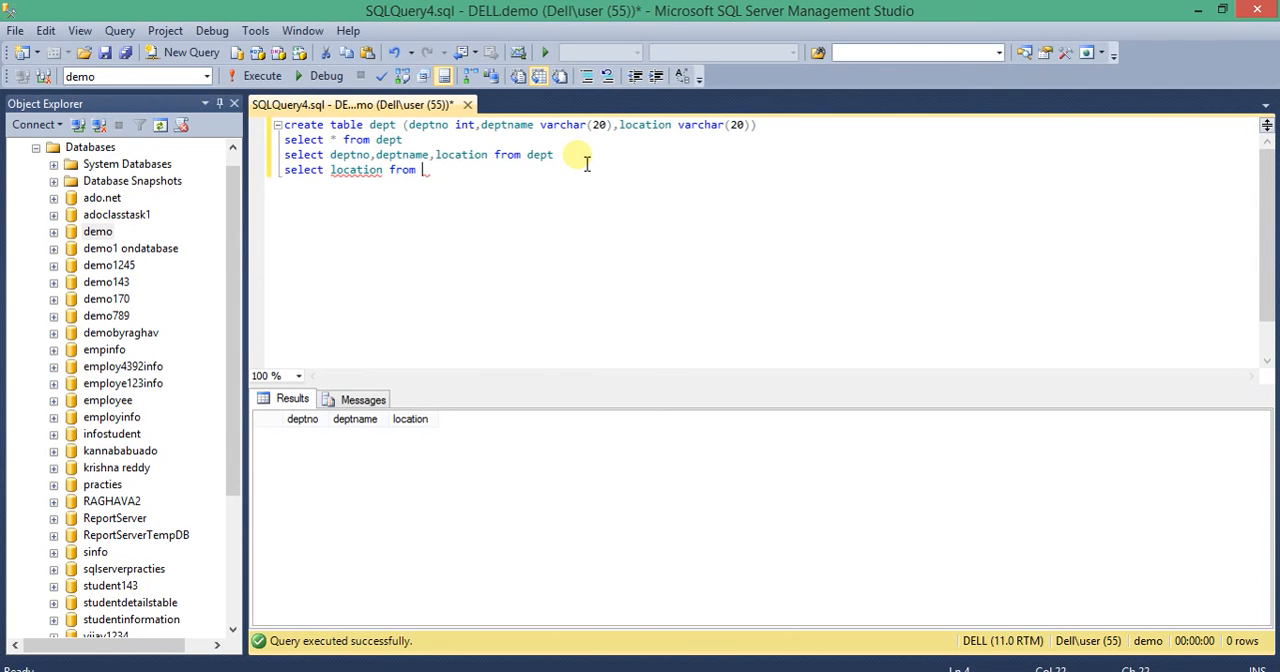
{"action": "type", "text": "dept"}
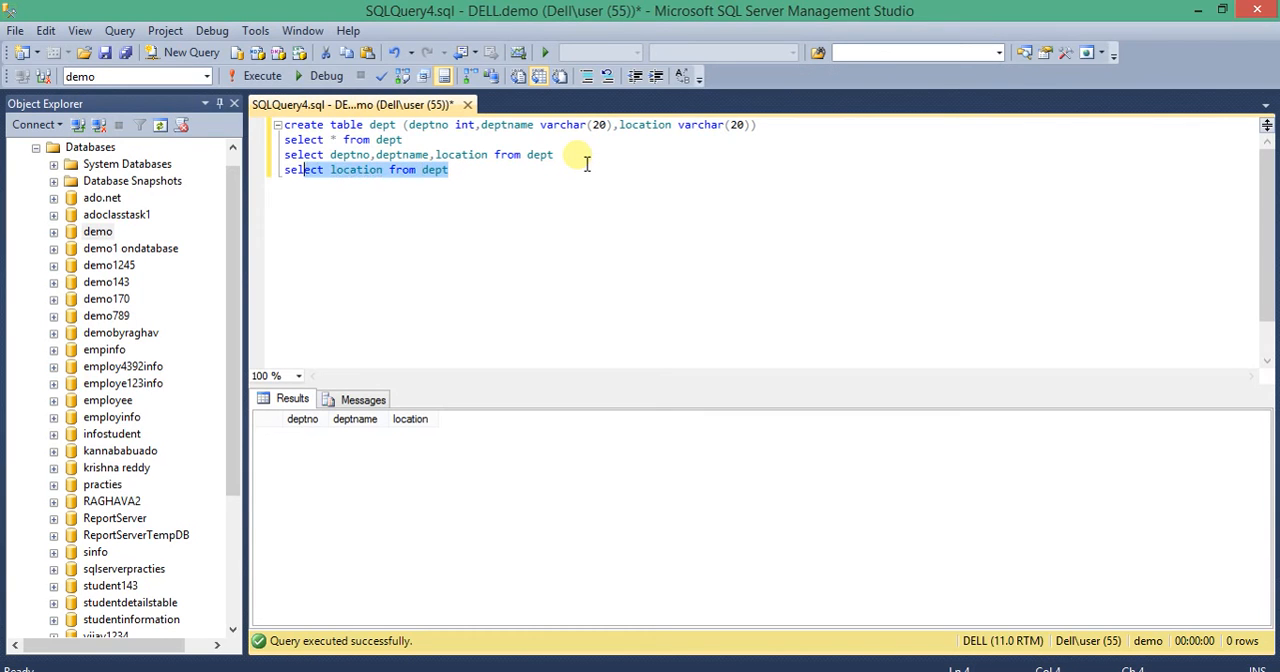
{"action": "left_click", "coordinate": [262, 76]}
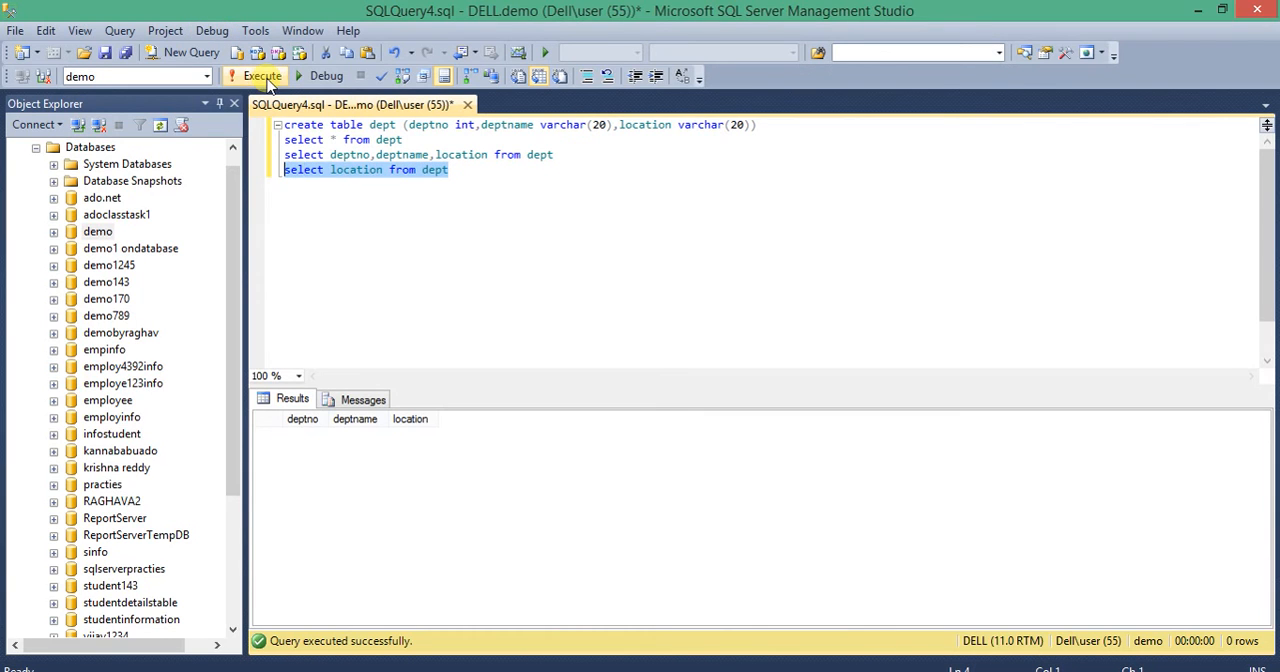
{"action": "left_click", "coordinate": [262, 76]}
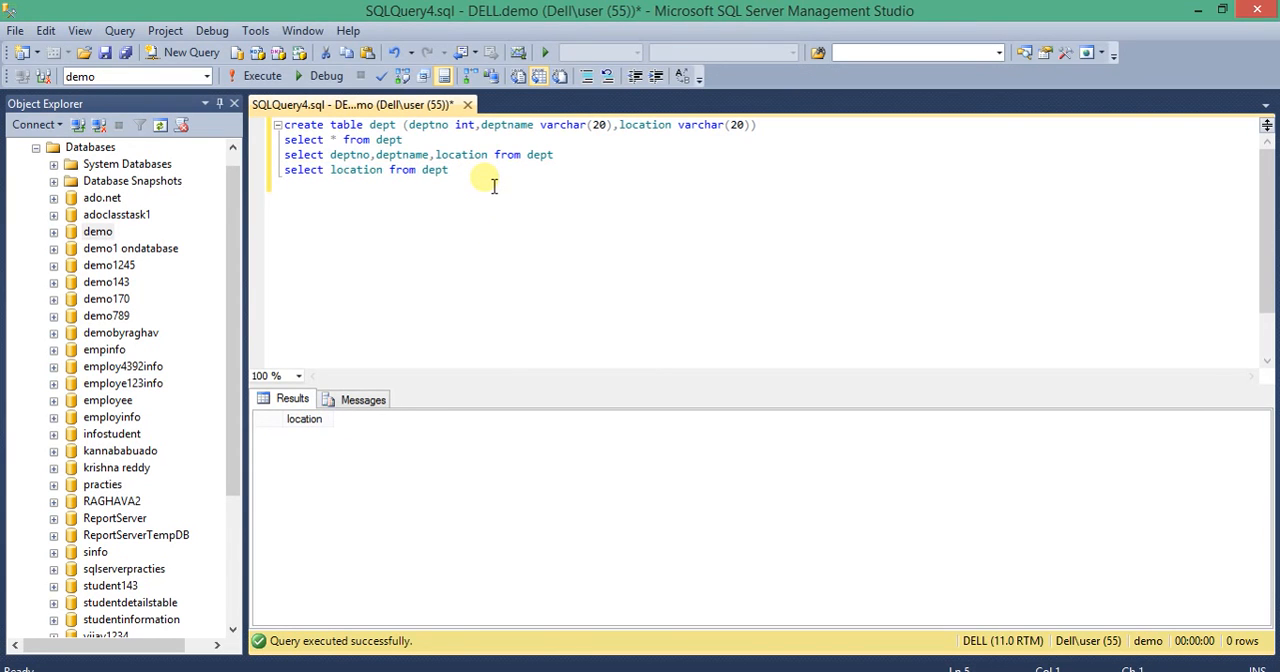
Write and run select location, deptno from dept, returning both columns with no rows.
{"action": "type", "text": "select"}
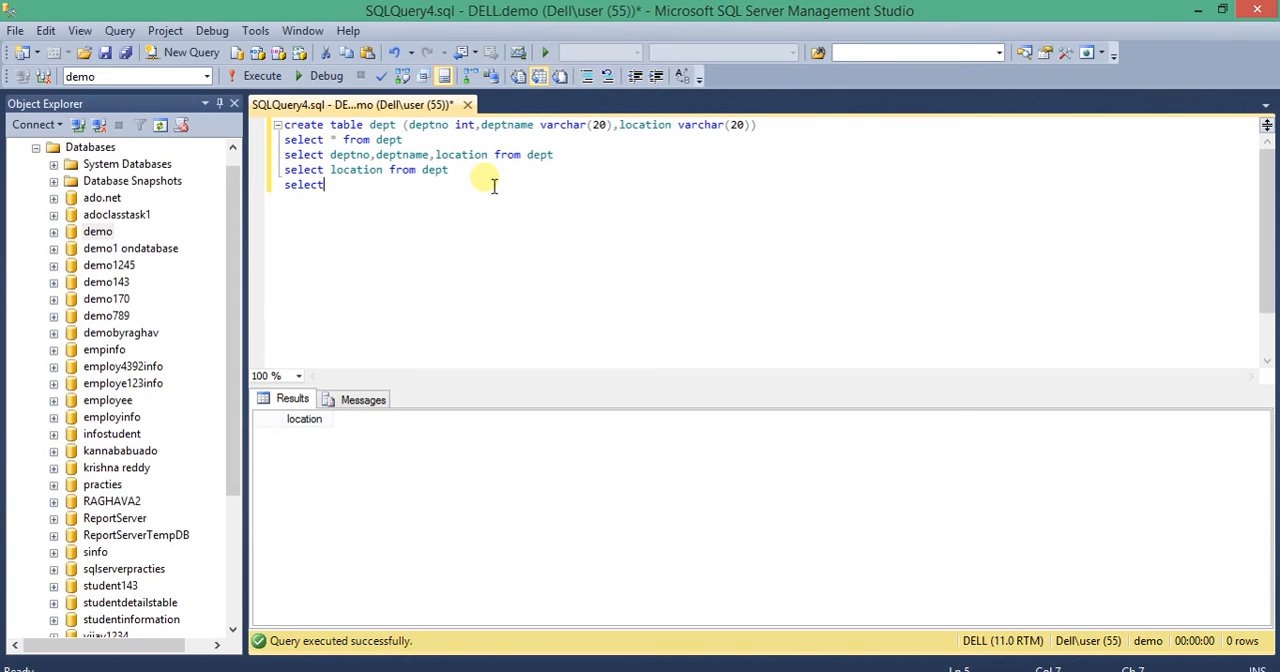
{"action": "type", "text": "lo"}
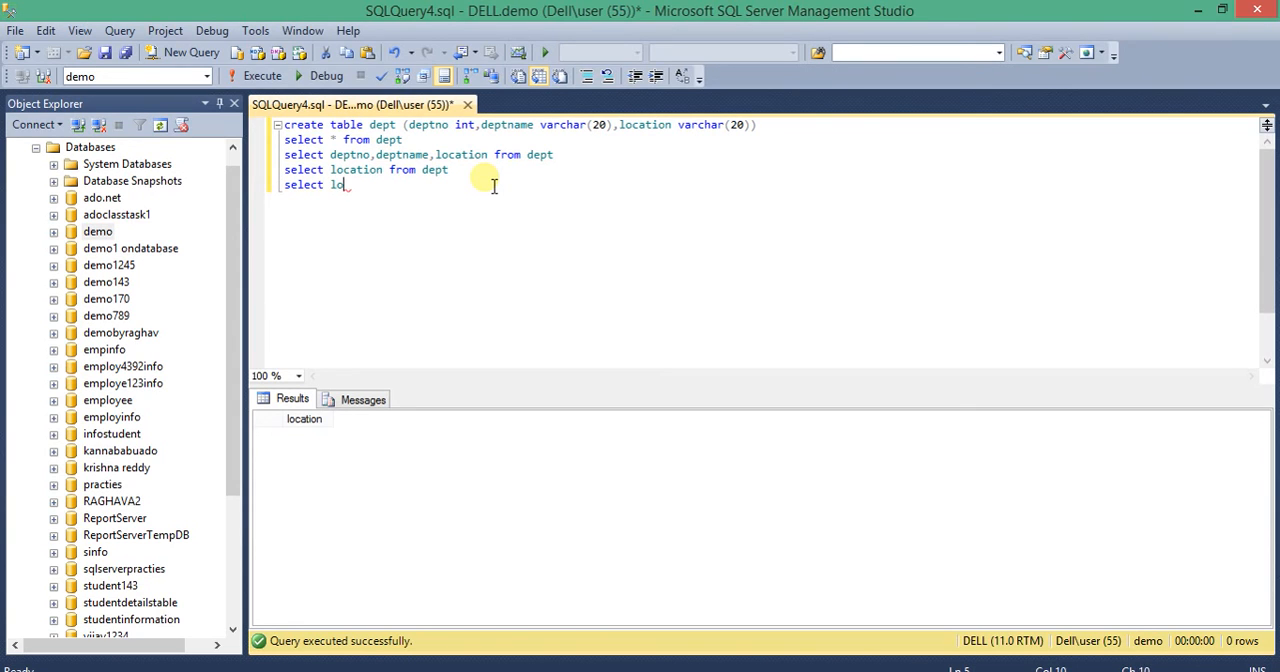
{"action": "type", "text": "cation"}
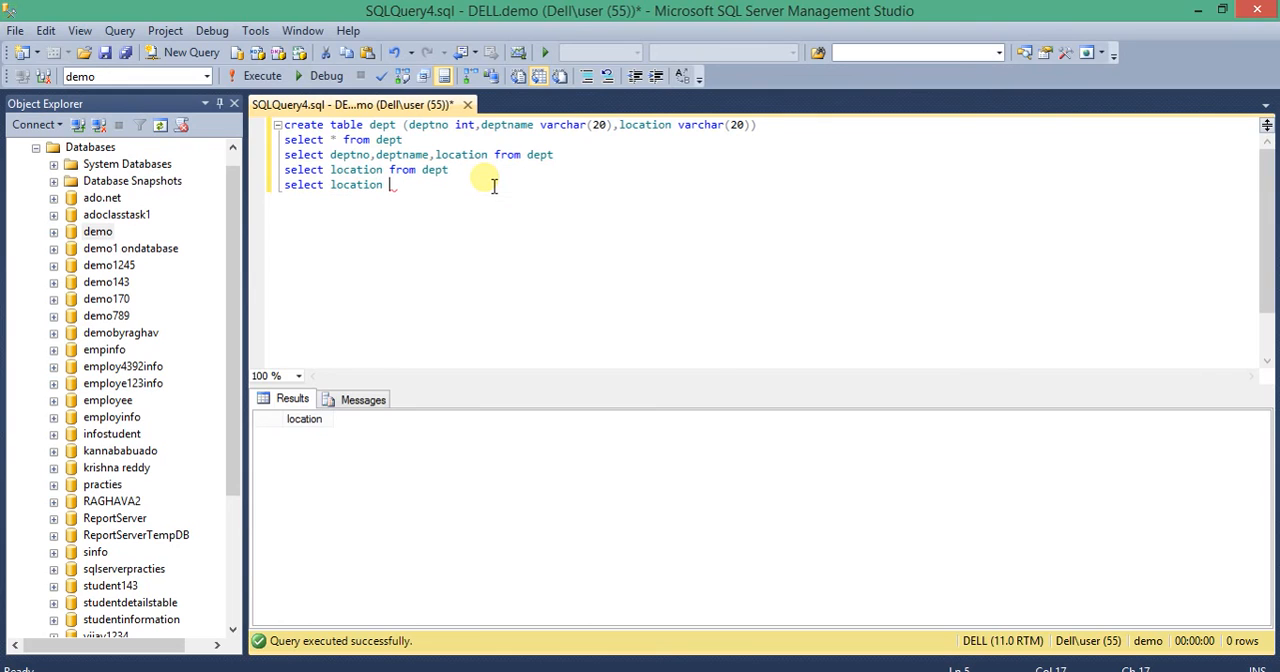
{"action": "type", "text": ", s"}
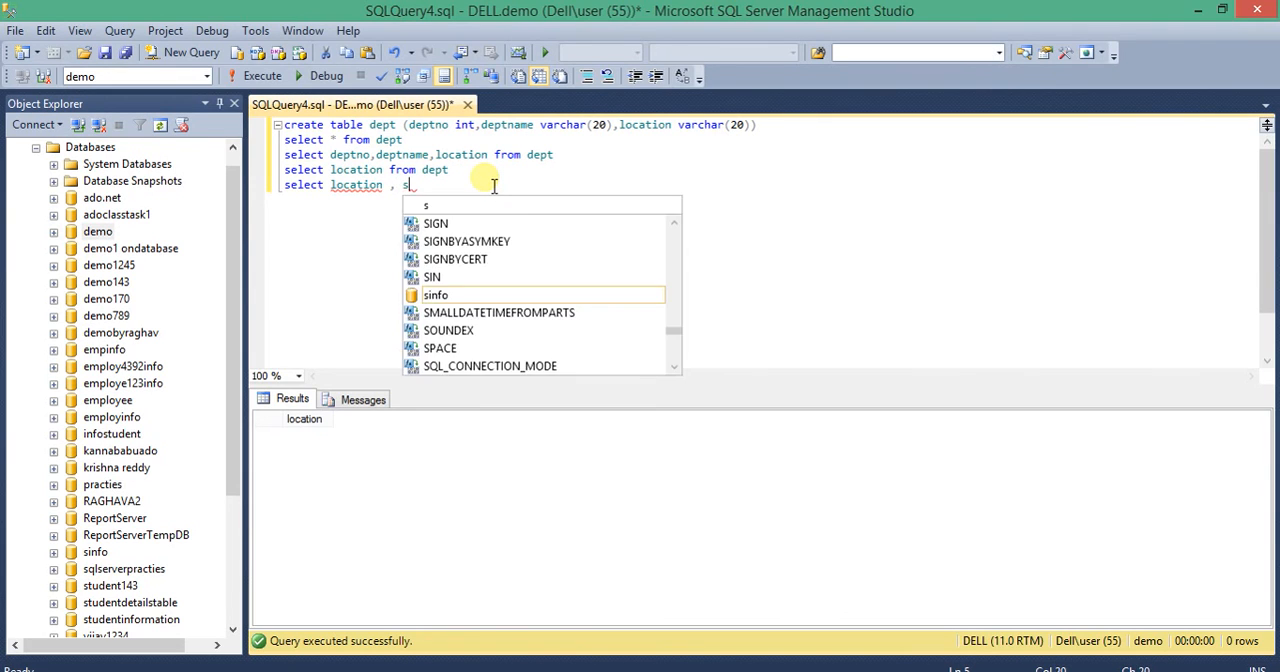
{"action": "type", "text": "eptno co"}
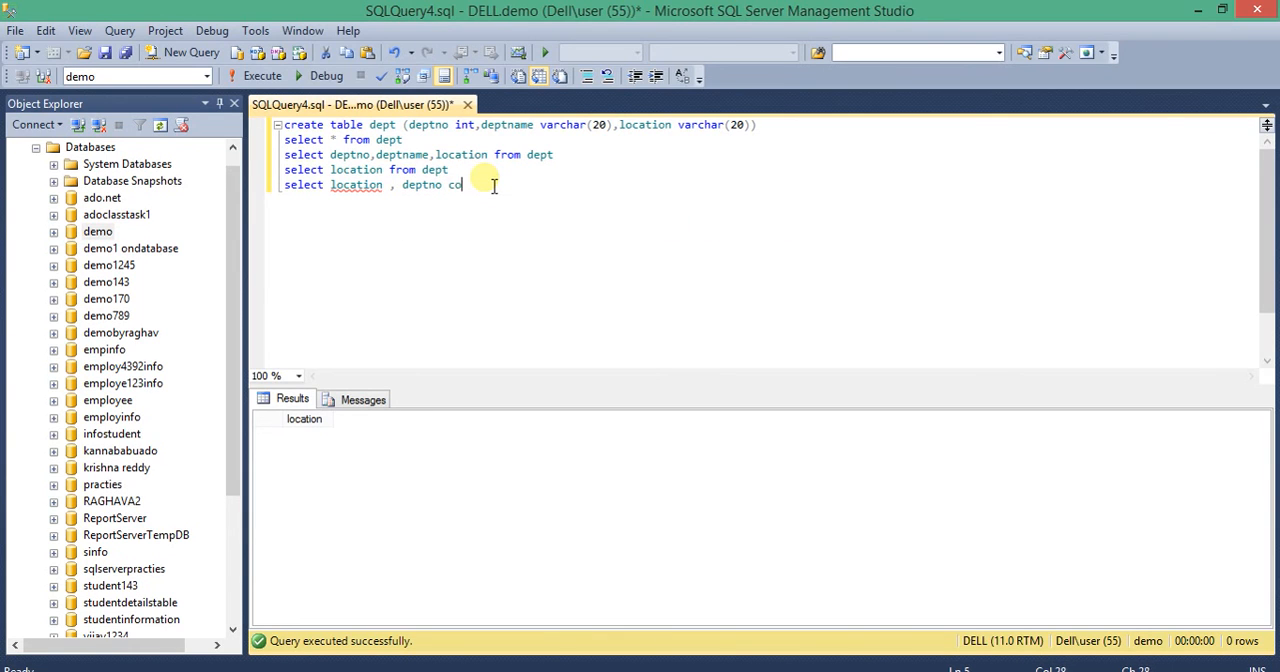
{"action": "type", "text": "lu"}
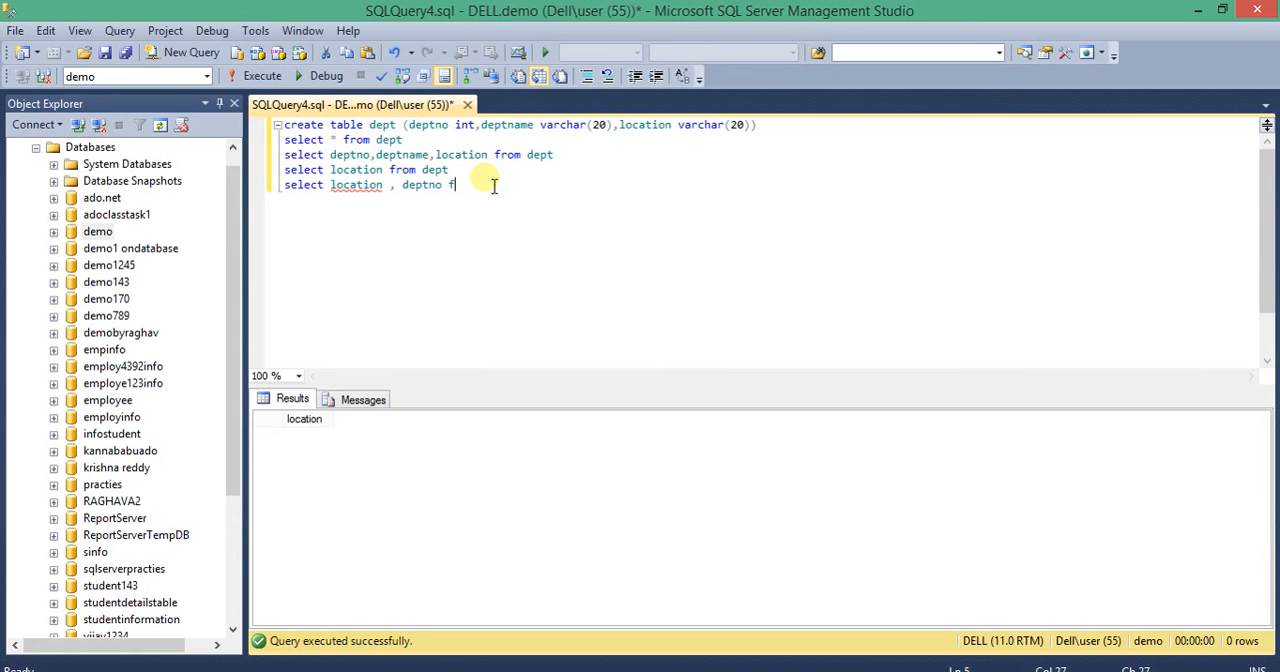
{"action": "type", "text": "rom dept"}
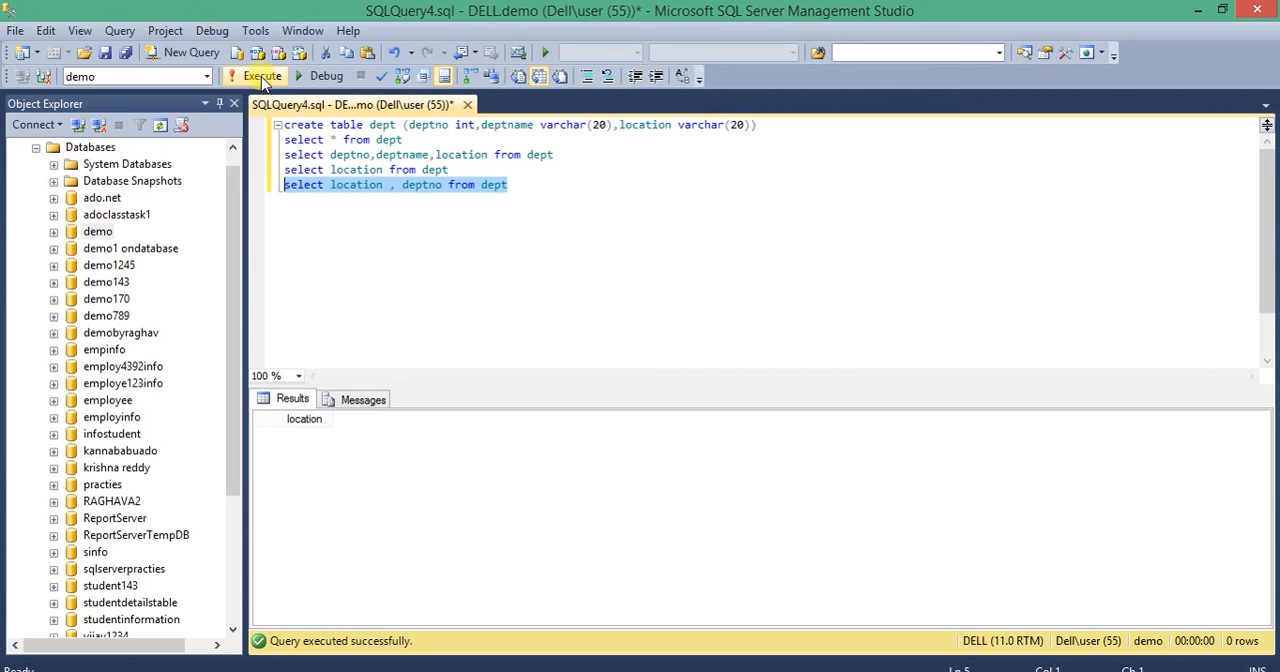
{"action": "left_click", "coordinate": [262, 76]}
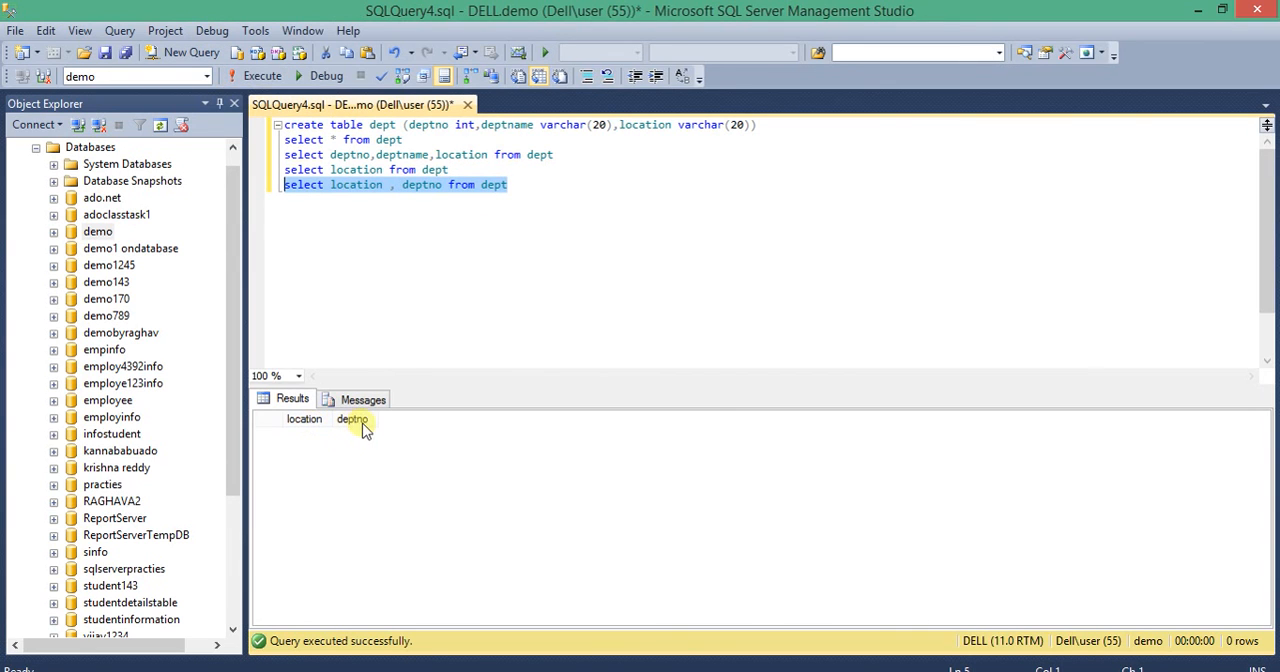
{"action": "left_click", "coordinate": [572, 196]}
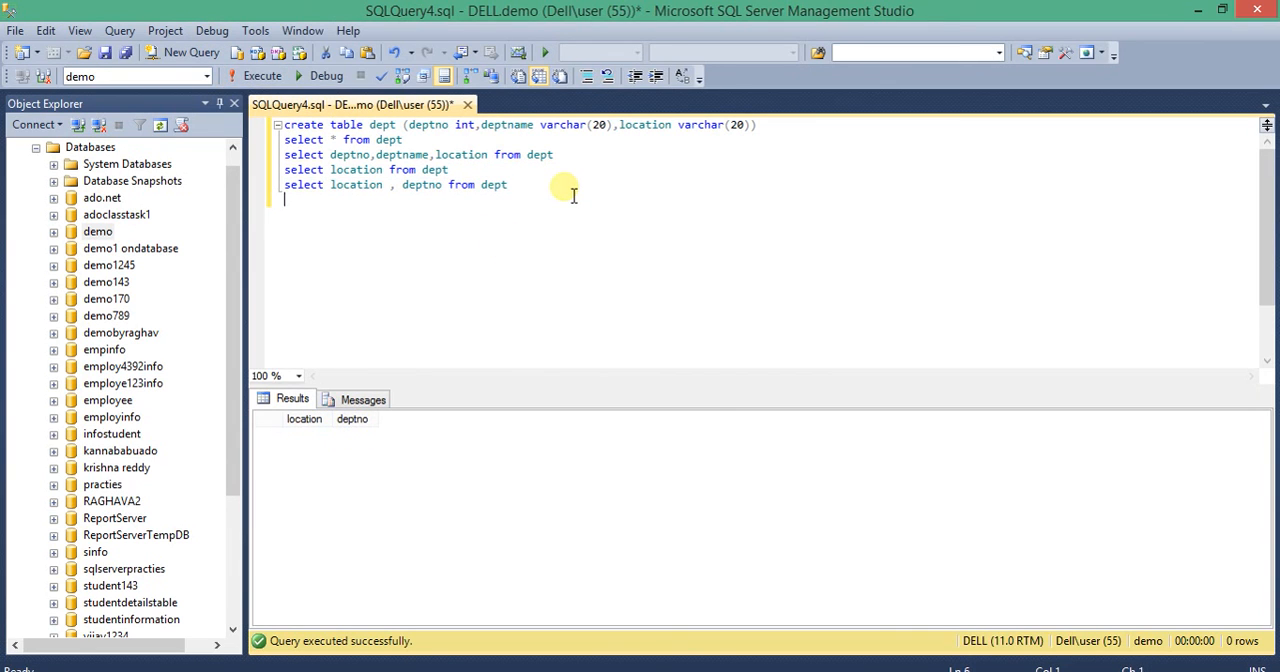
Write and run select deptname,location from dept, returning both columns with no rows.
{"action": "type", "text": "select"}
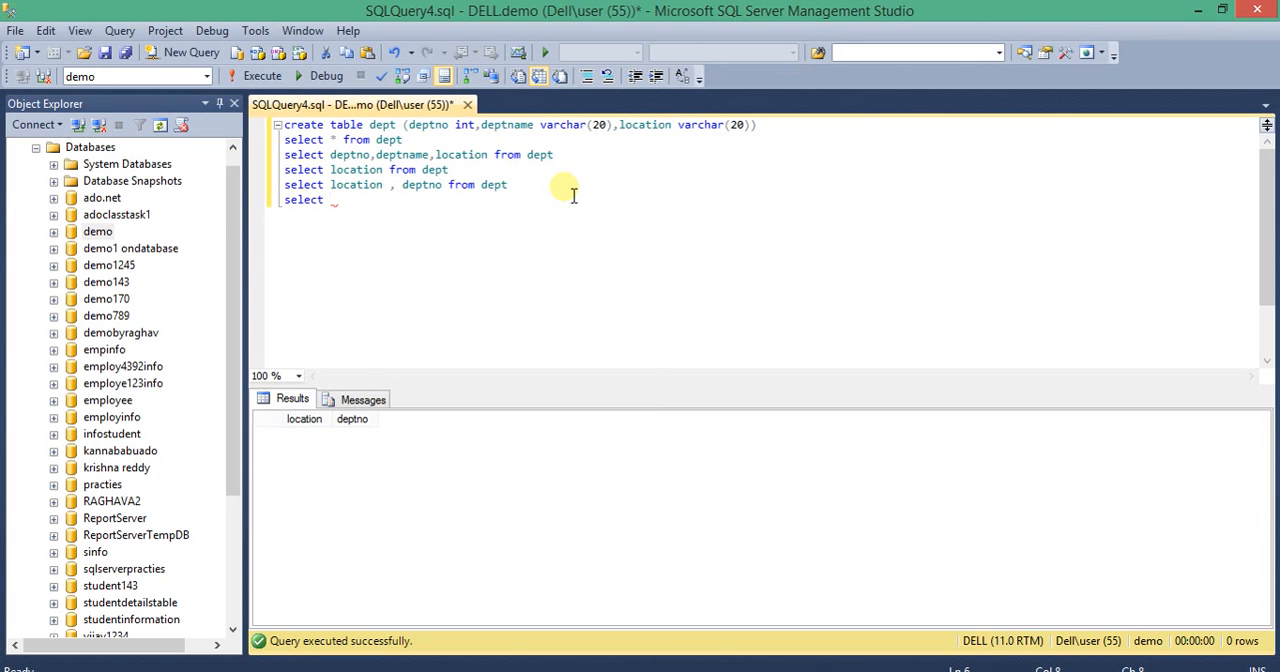
{"action": "type", "text": "deptname,location"}
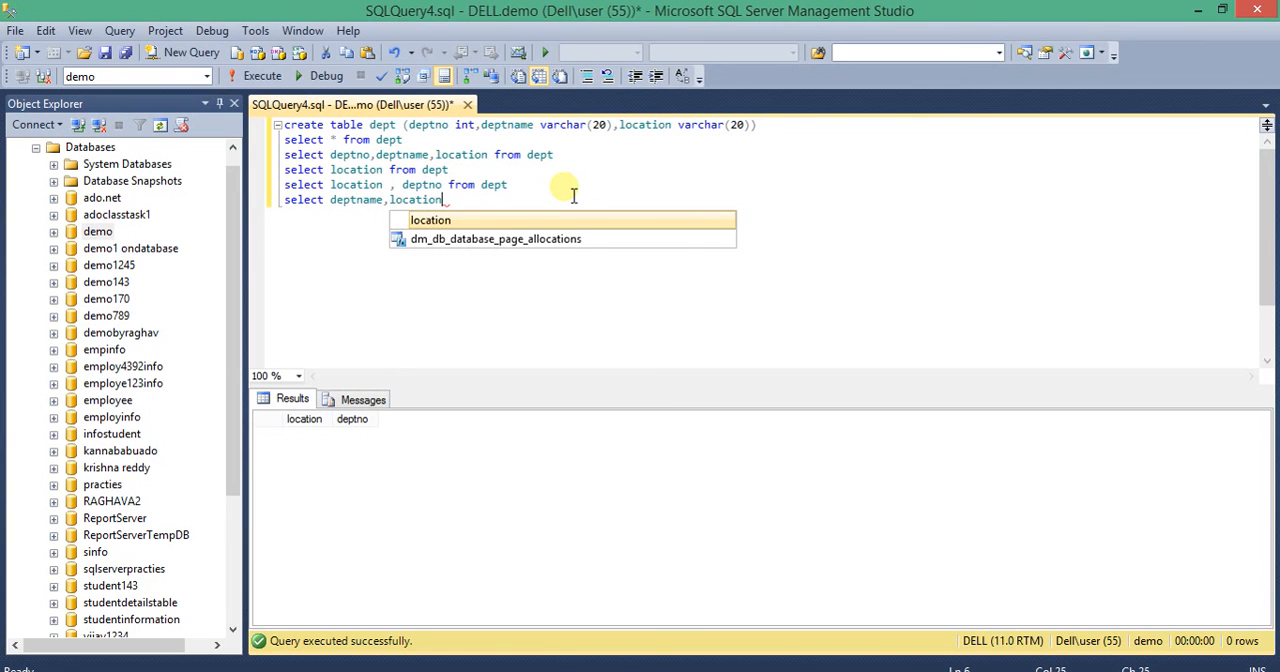
{"action": "type", "text": "from"}
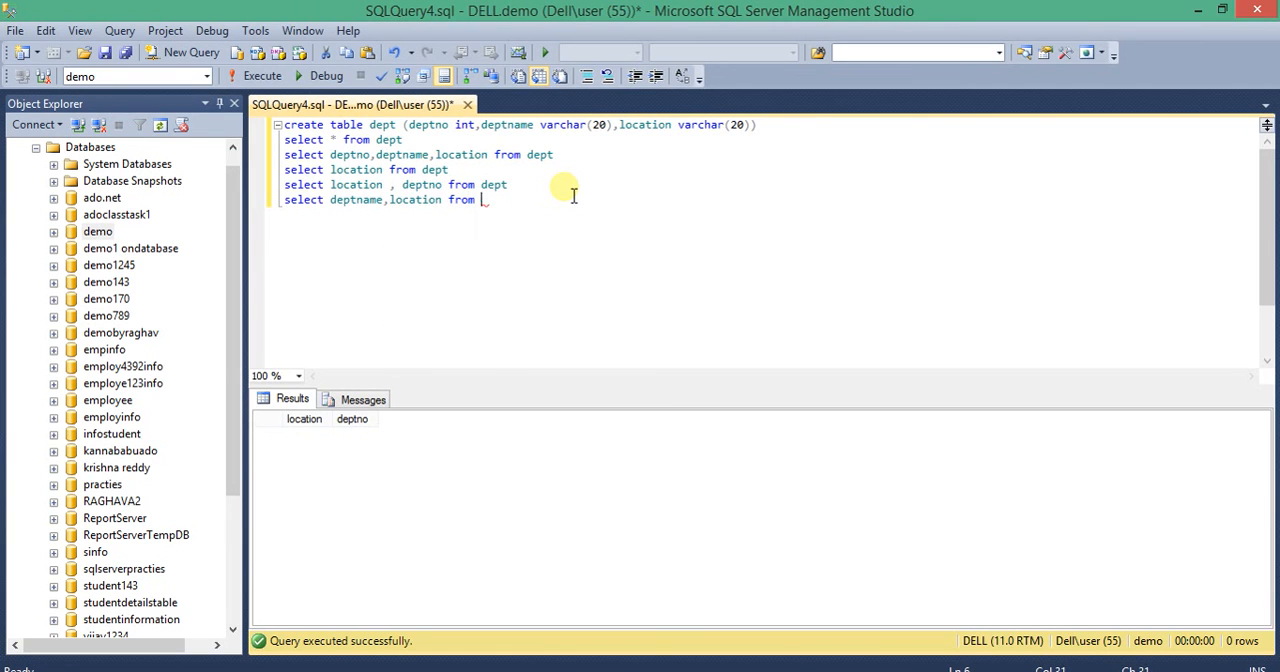
{"action": "type", "text": "dept"}
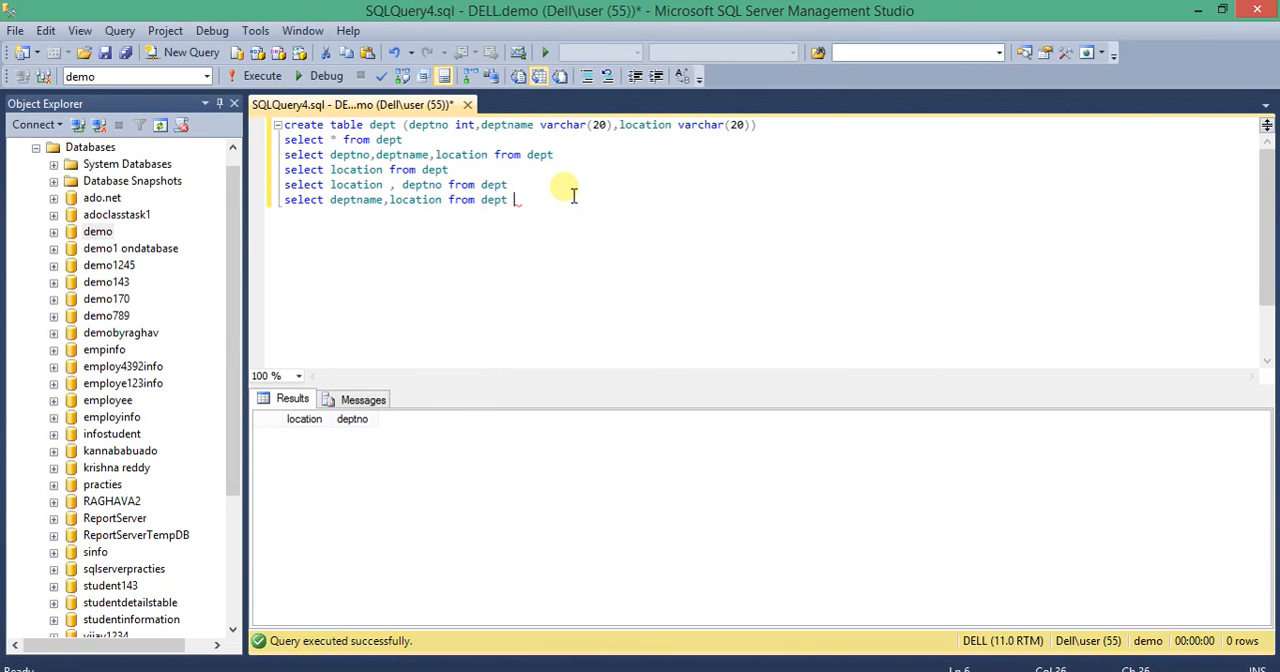
{"action": "left_click_drag", "start_coordinate": [384, 200], "coordinate": [508, 200]}
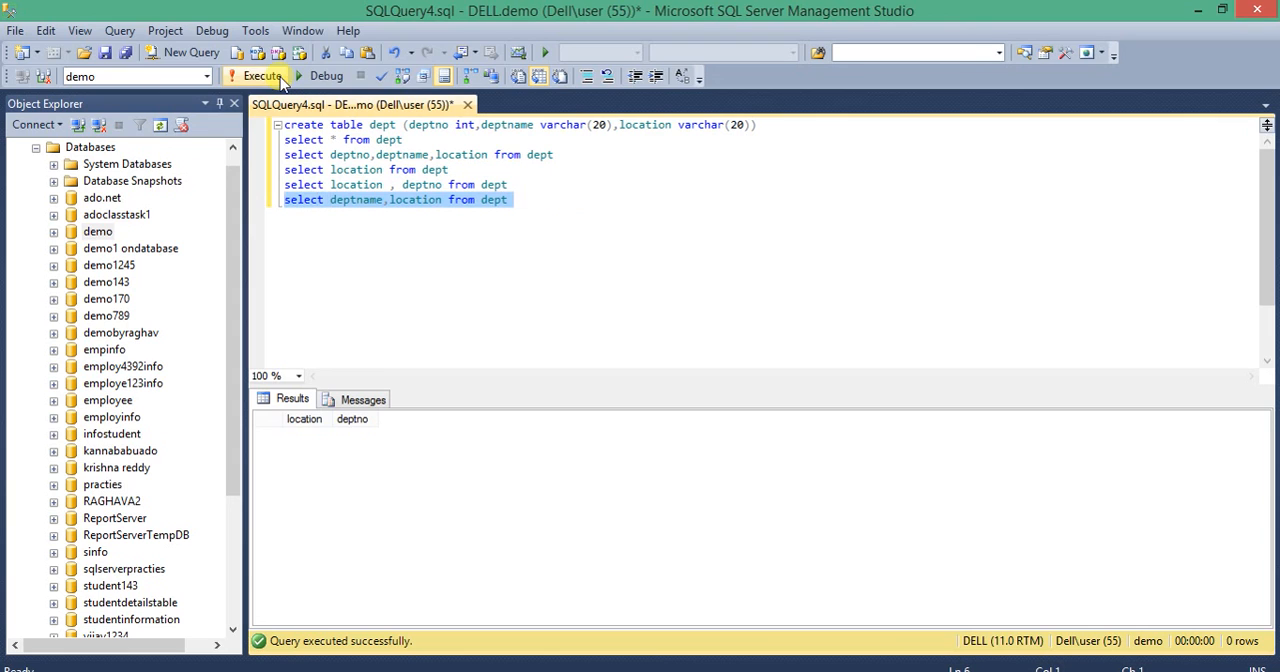
{"action": "left_click", "coordinate": [260, 76]}
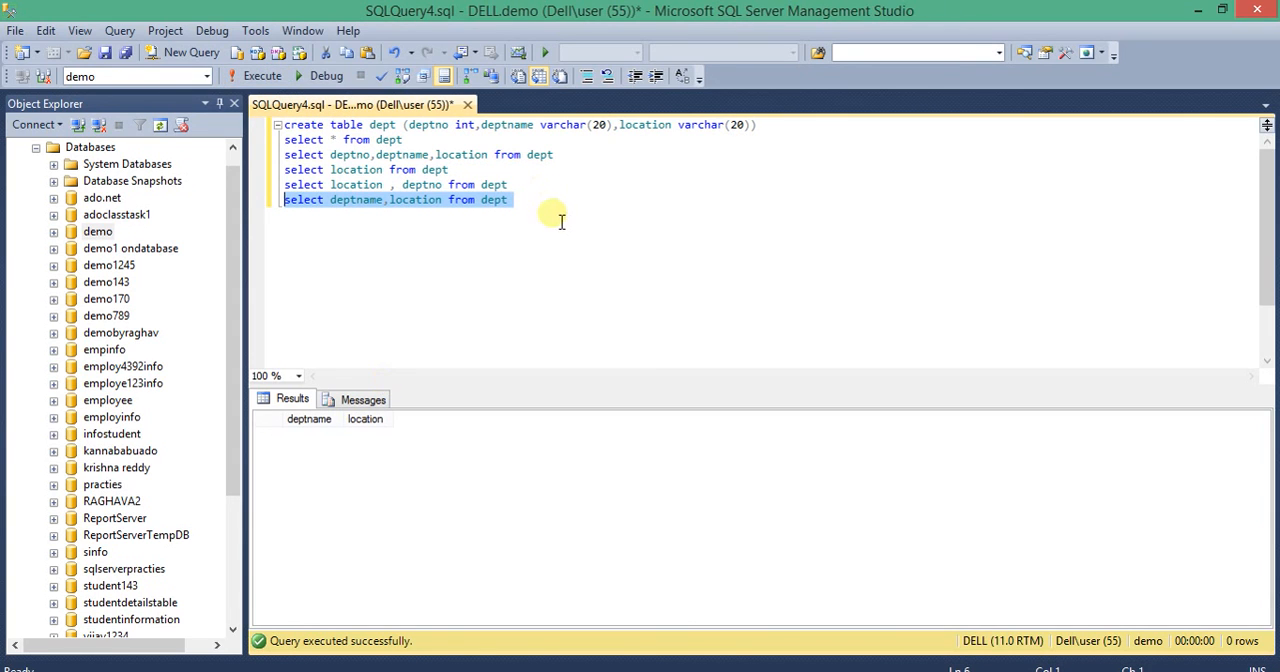